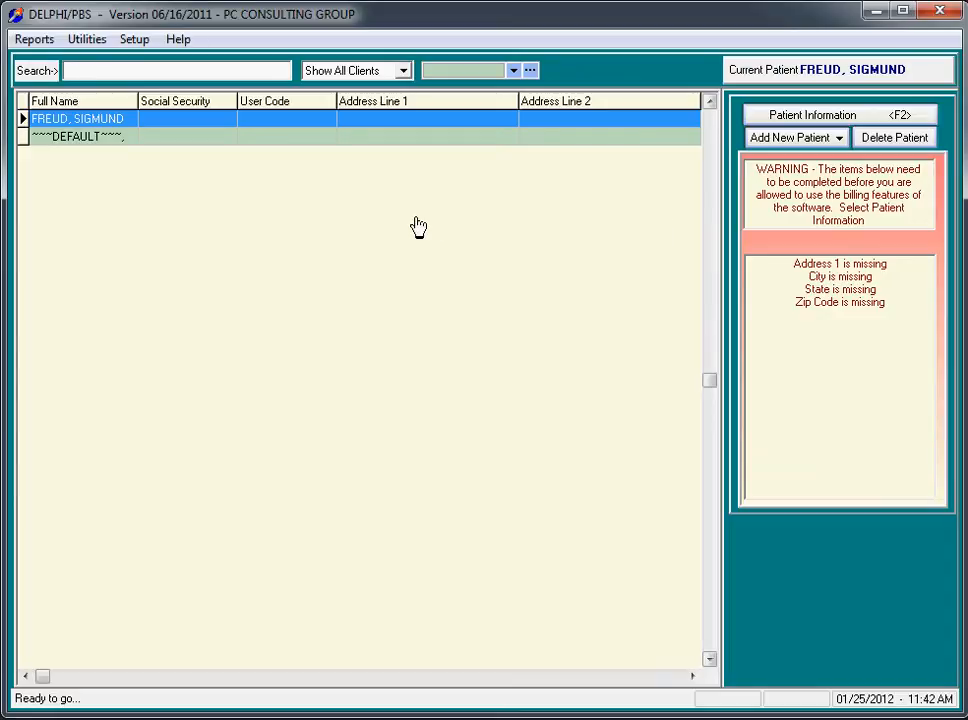
mouse_move(312, 248)
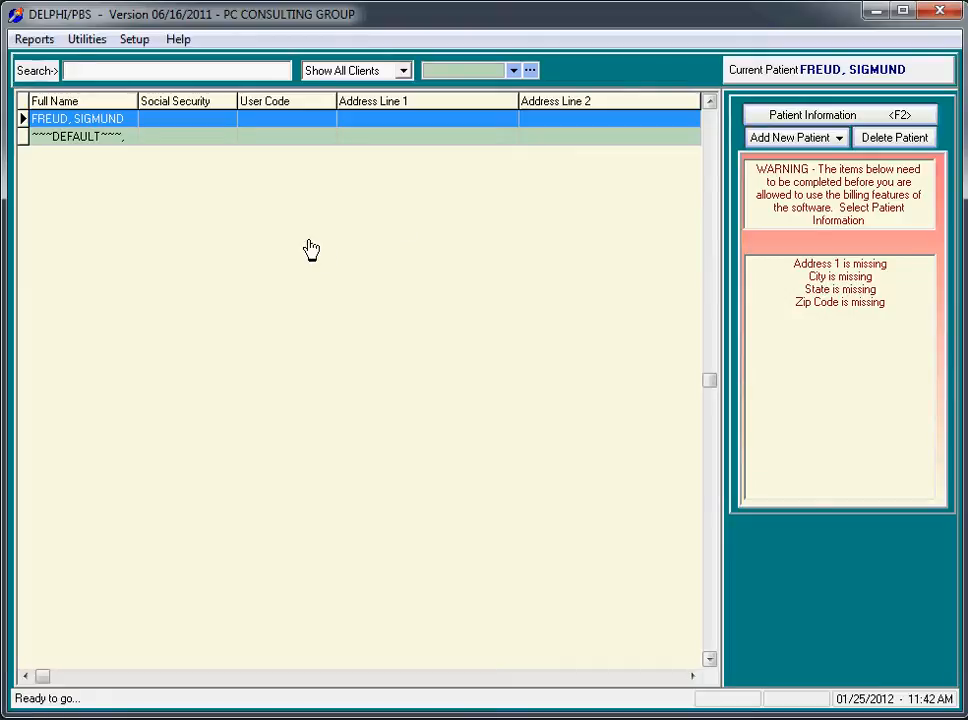
mouse_move(88, 188)
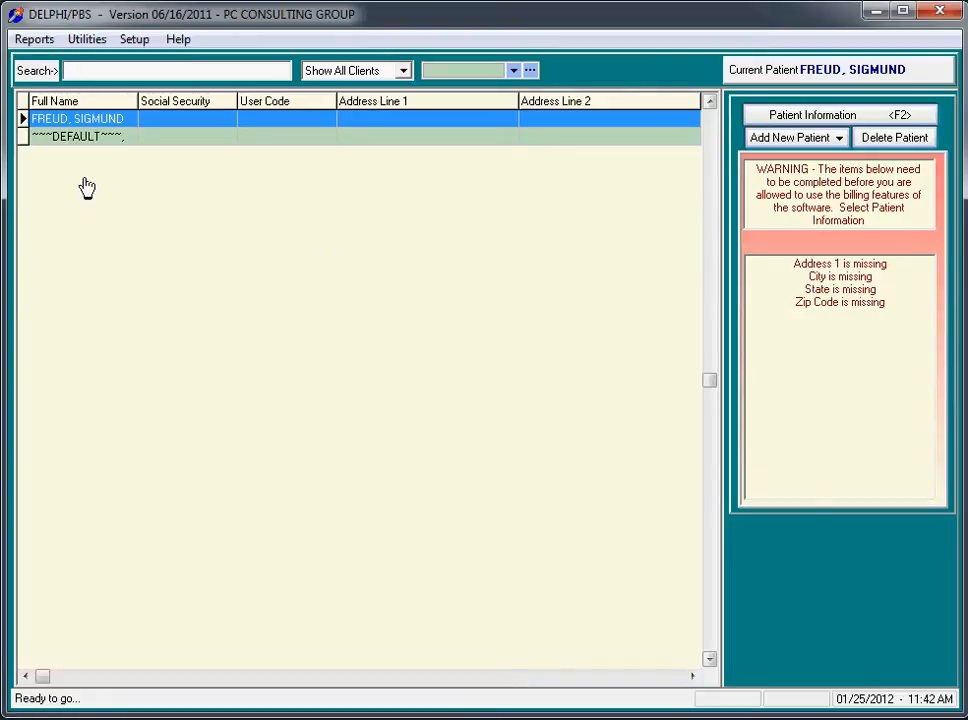
mouse_move(84, 176)
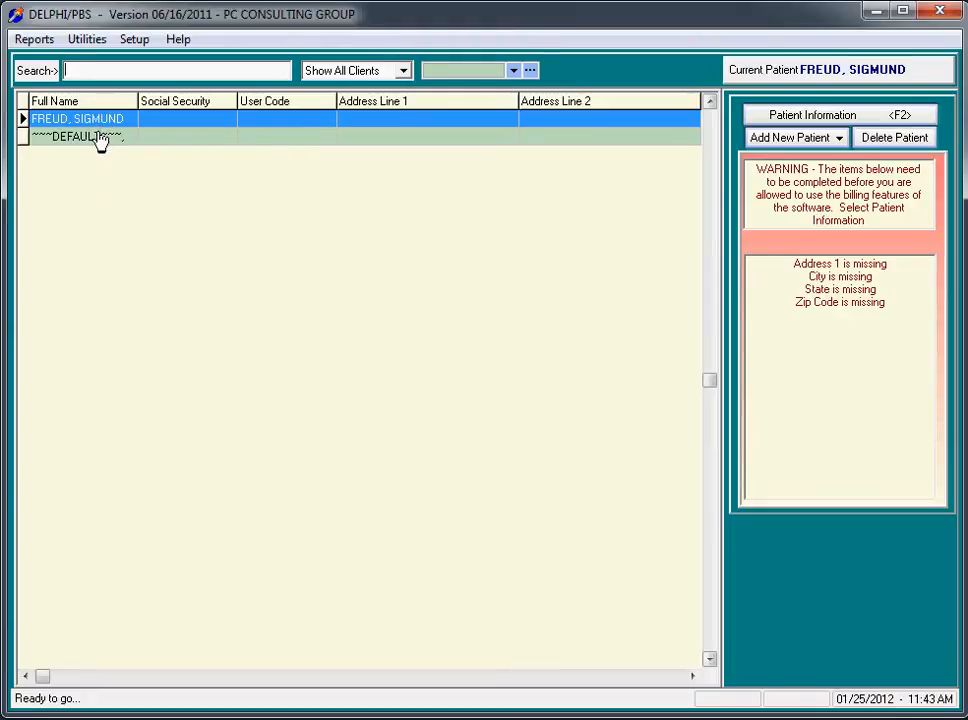
mouse_move(128, 222)
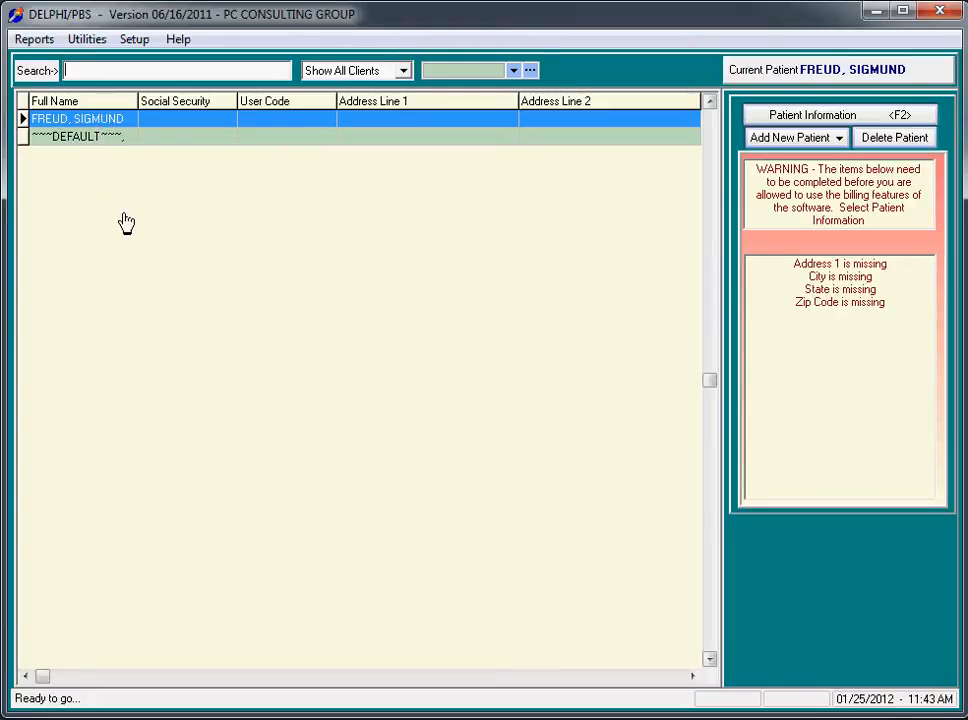
mouse_move(128, 204)
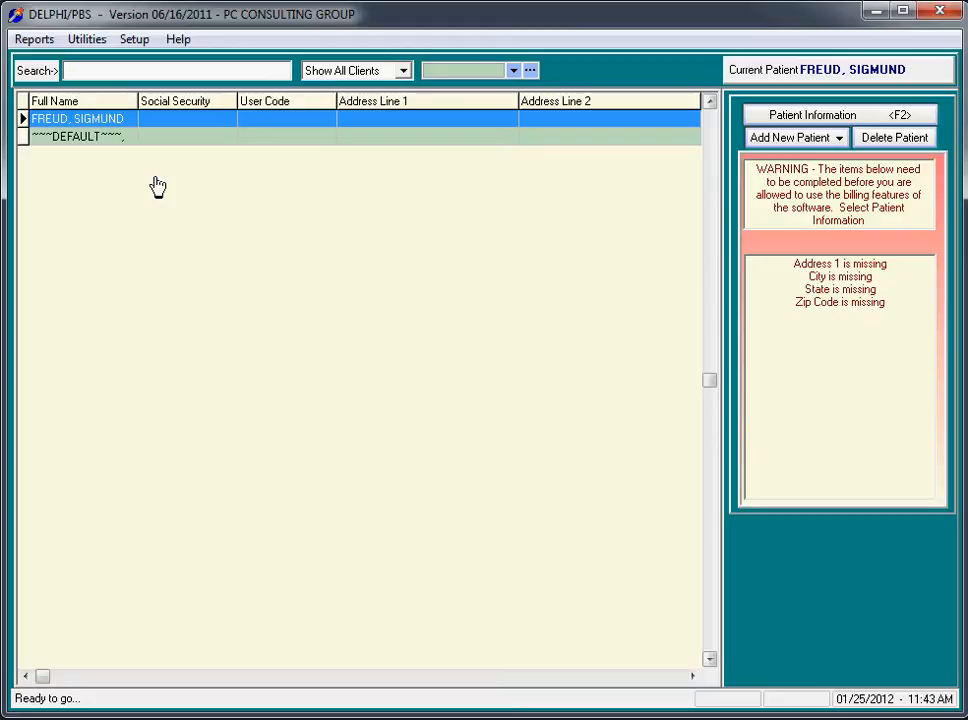
mouse_move(144, 164)
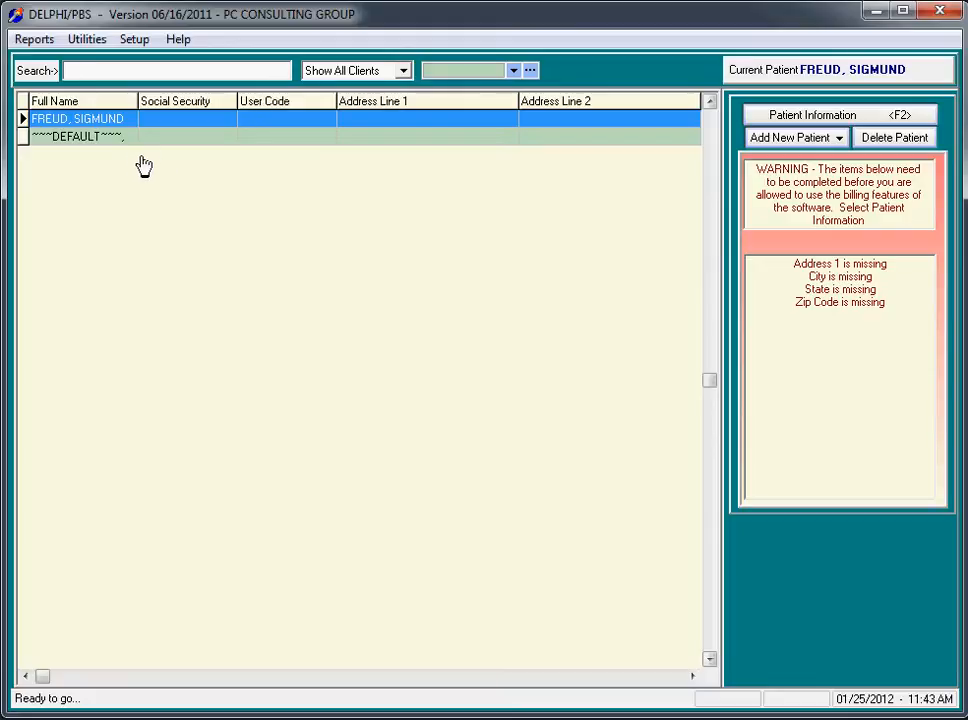
mouse_move(34, 38)
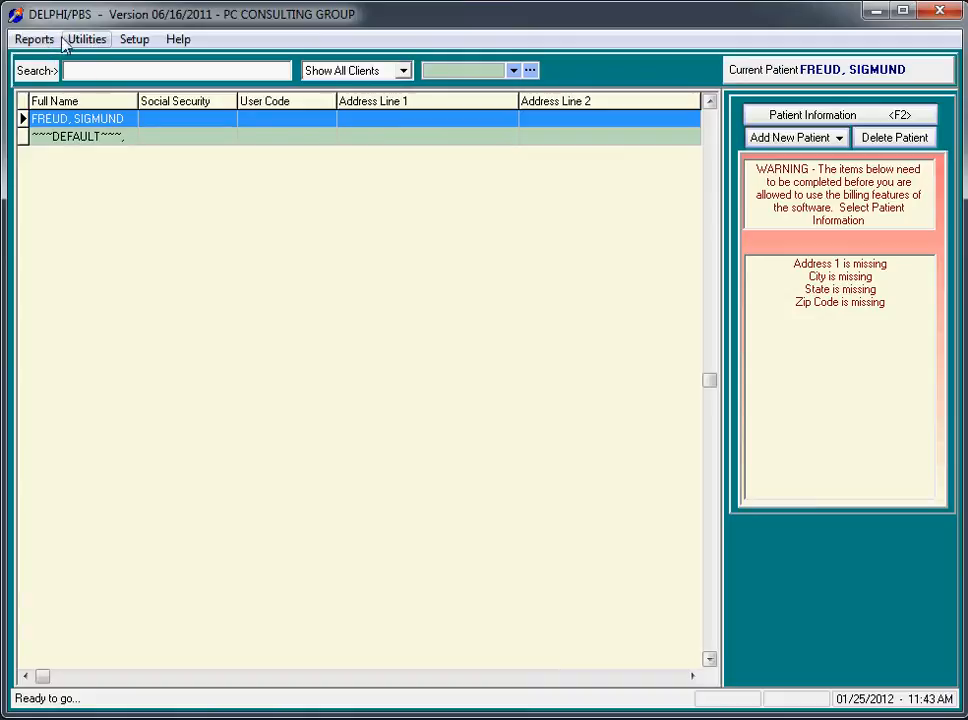
- Bring up the Setup menu listing the practice setup areas
left_click(134, 40)
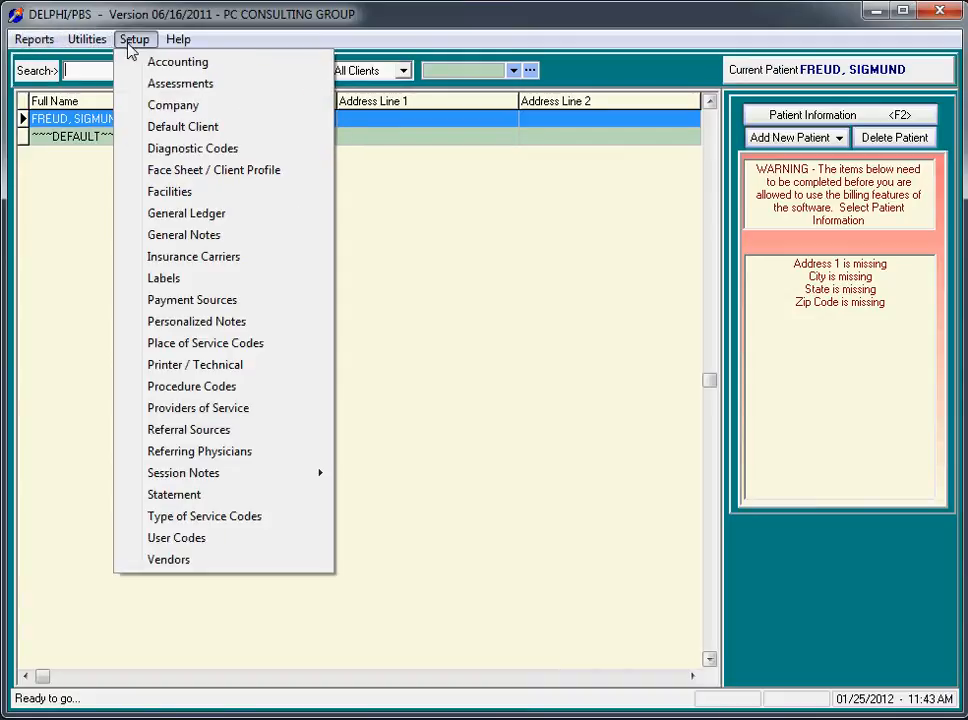
mouse_move(180, 84)
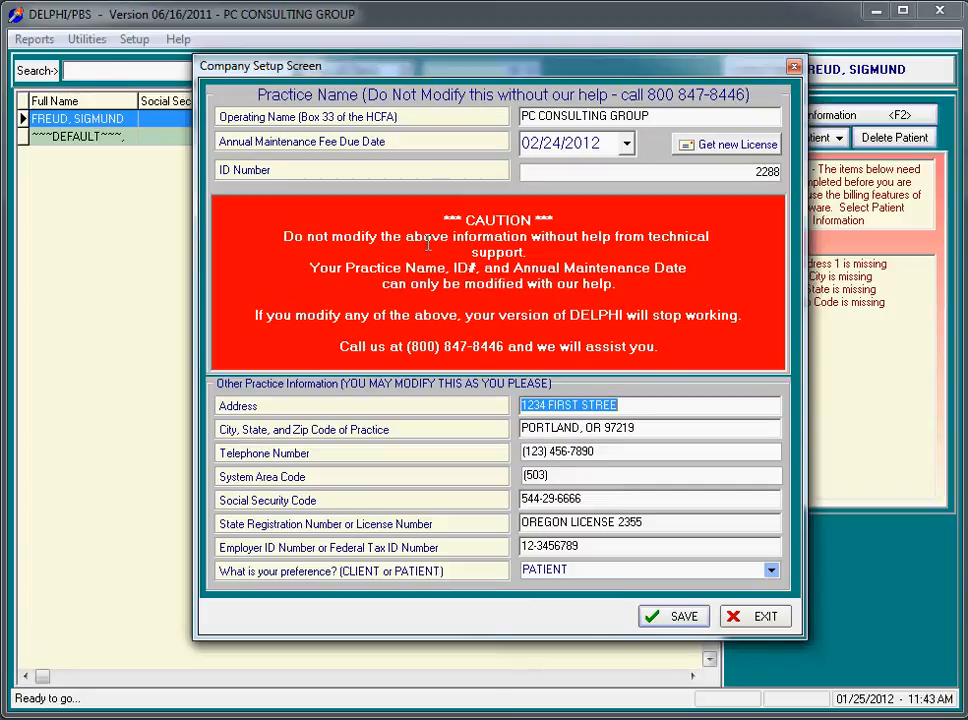
mouse_move(444, 124)
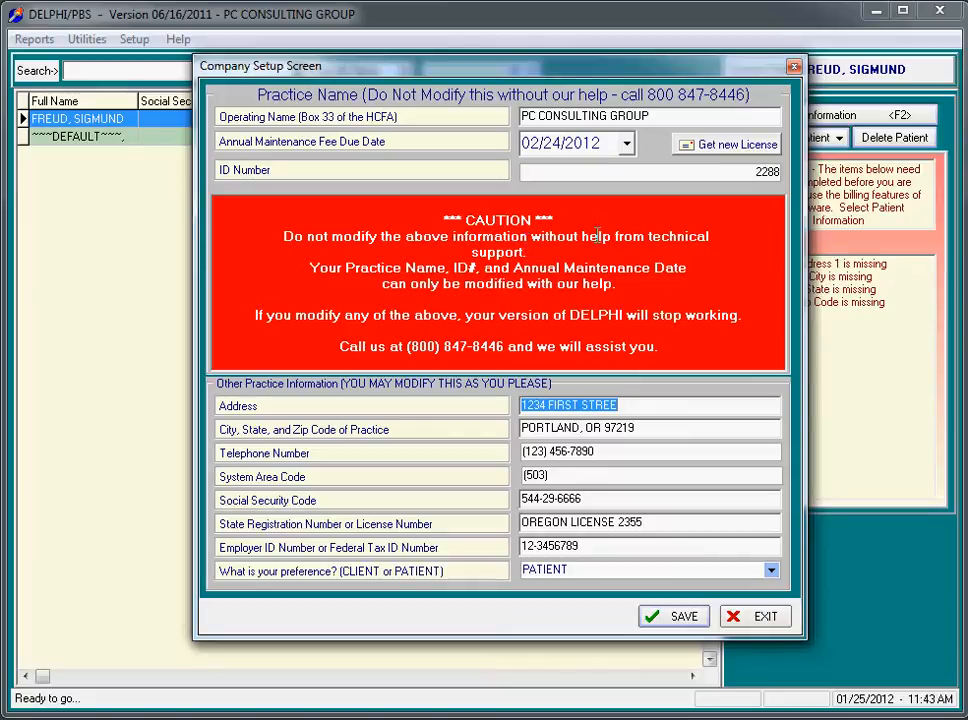
mouse_move(650, 114)
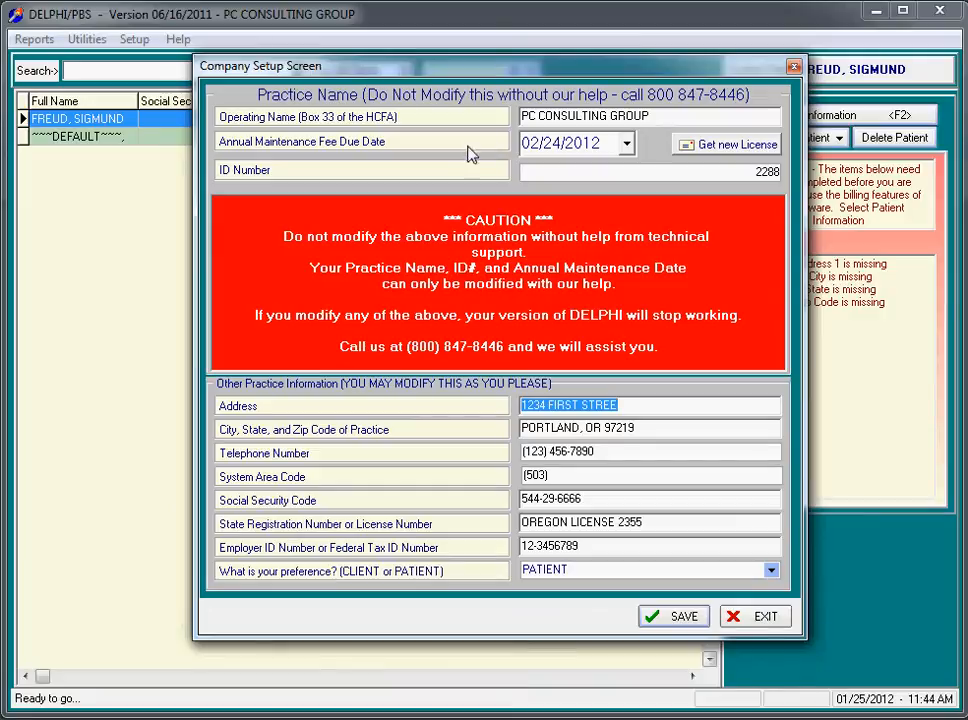
mouse_move(630, 428)
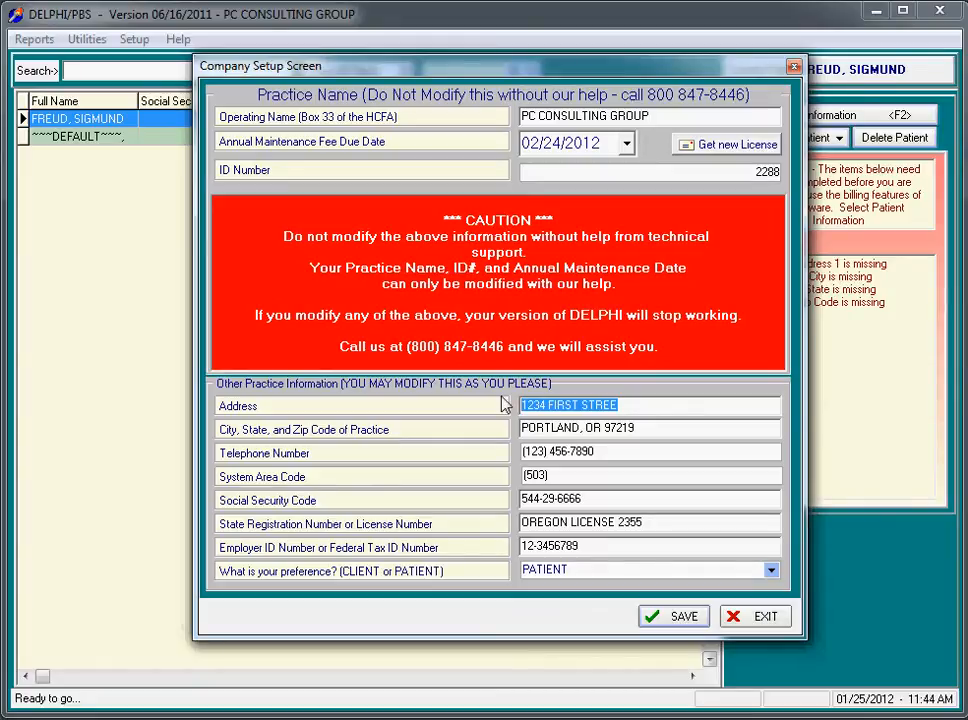
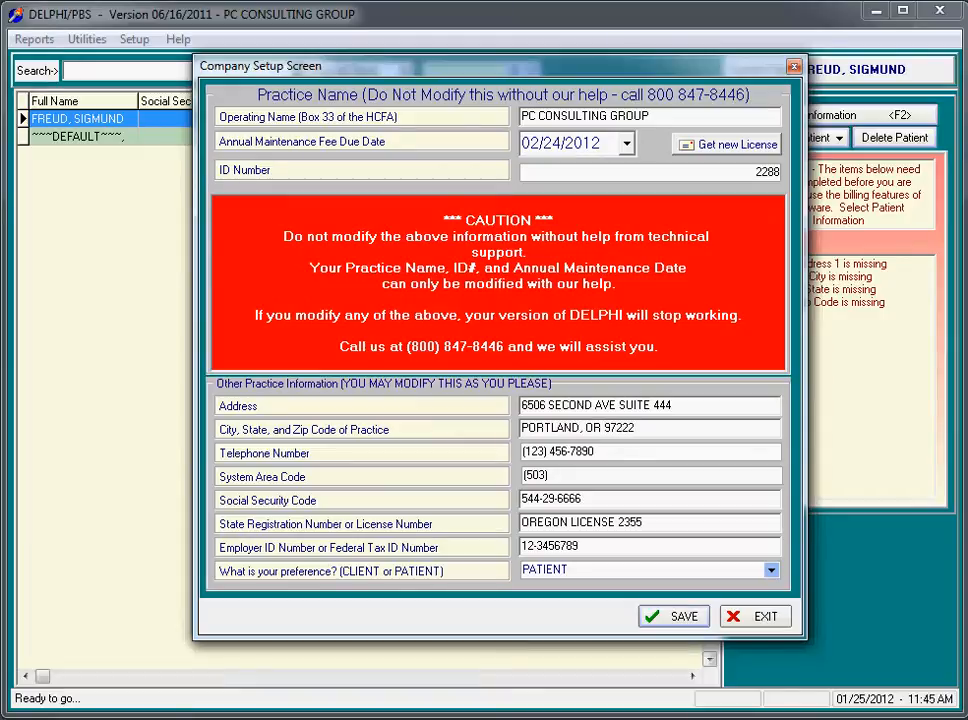
left_click(648, 452)
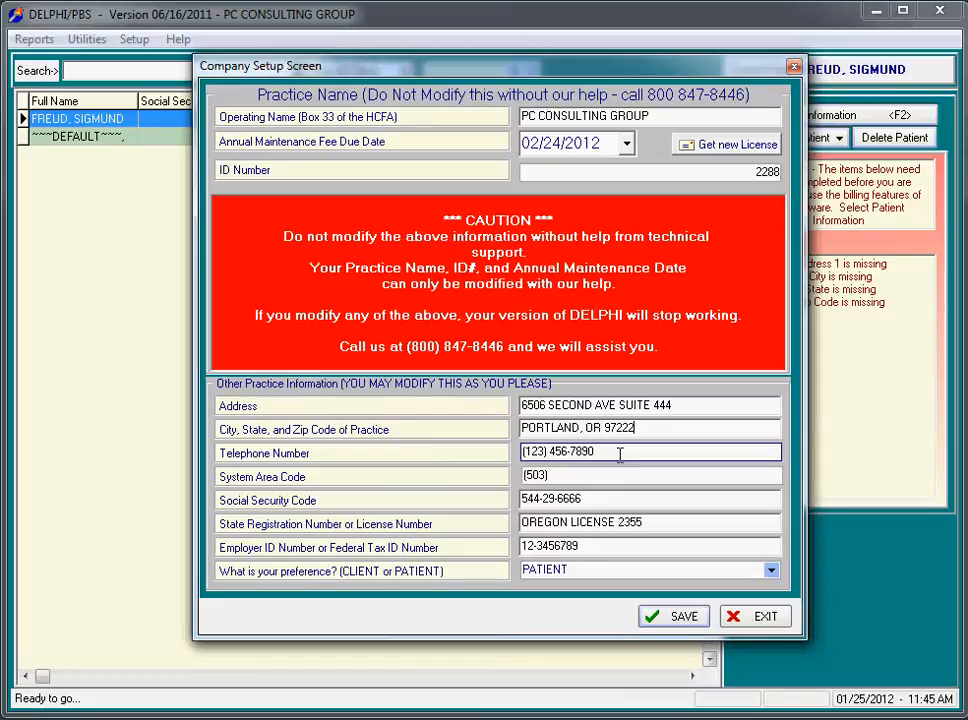
- Replace the practice social security code with 123-45-6789 and begin the Oregon license number
left_click(650, 476)
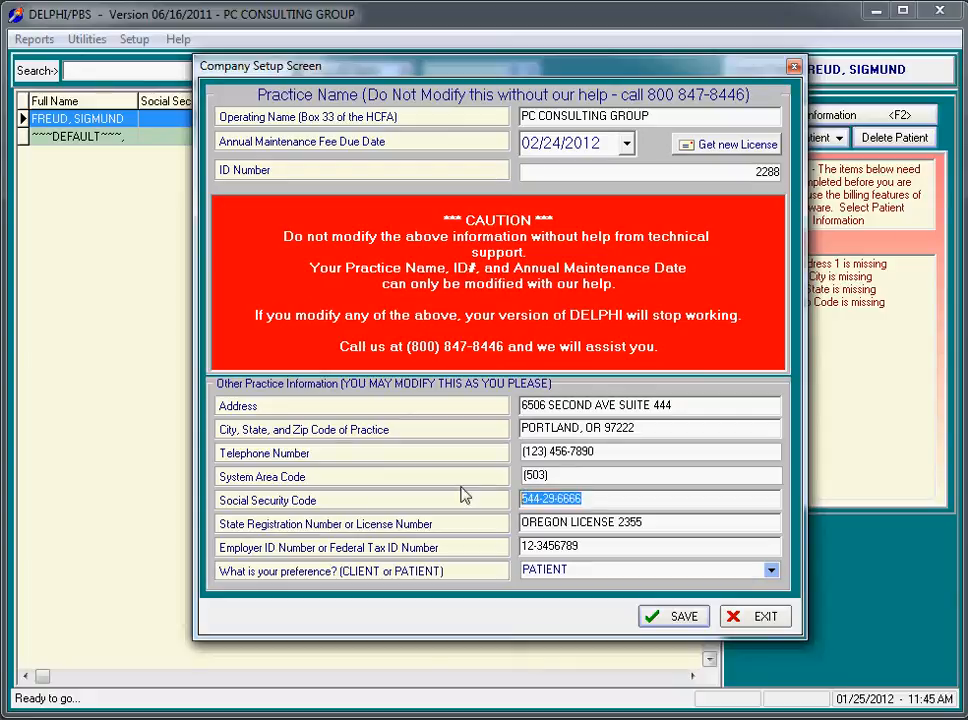
type("12")
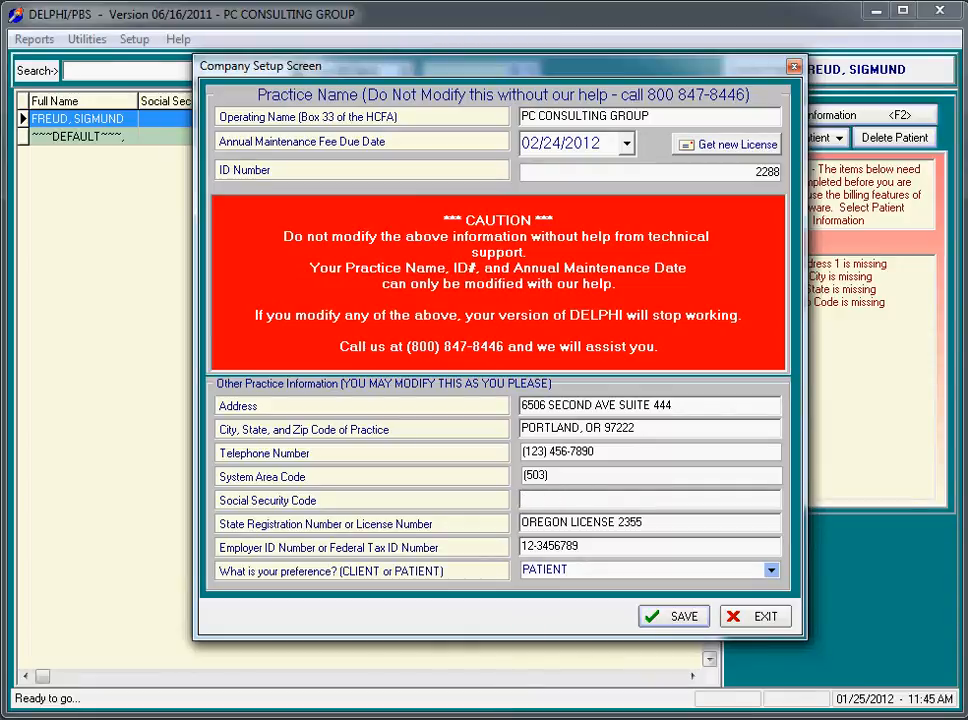
type("333-33-")
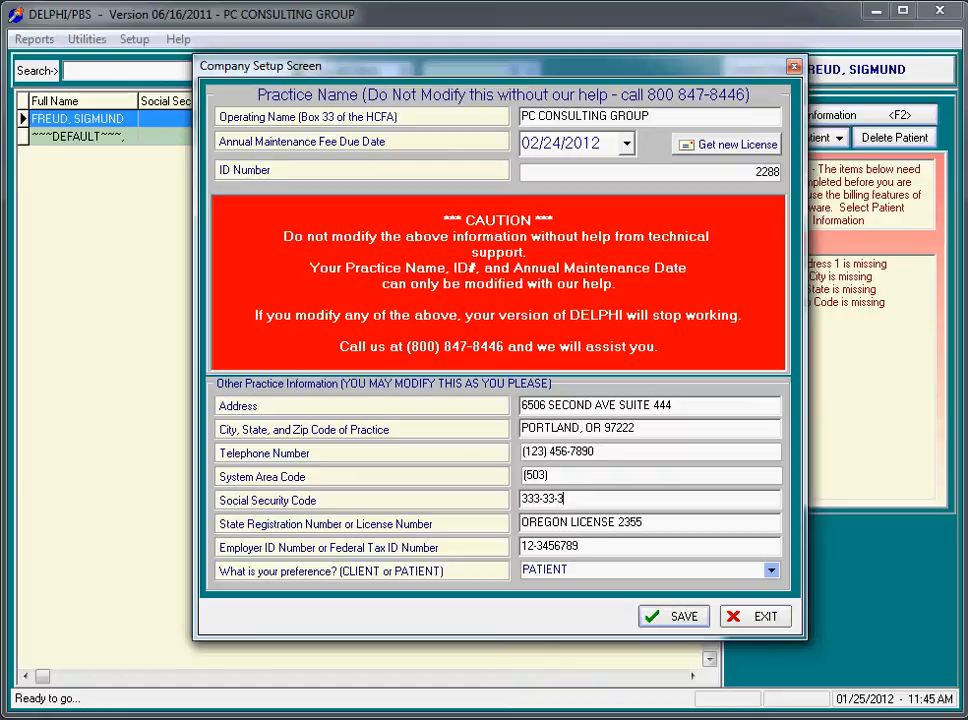
type("33")
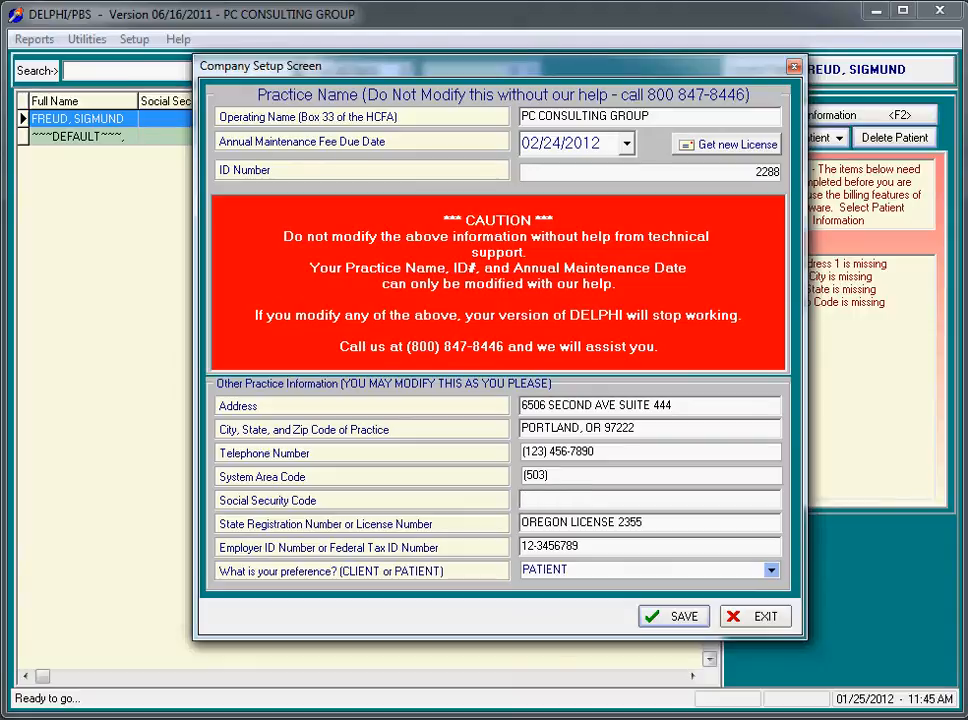
type("123-45-6789")
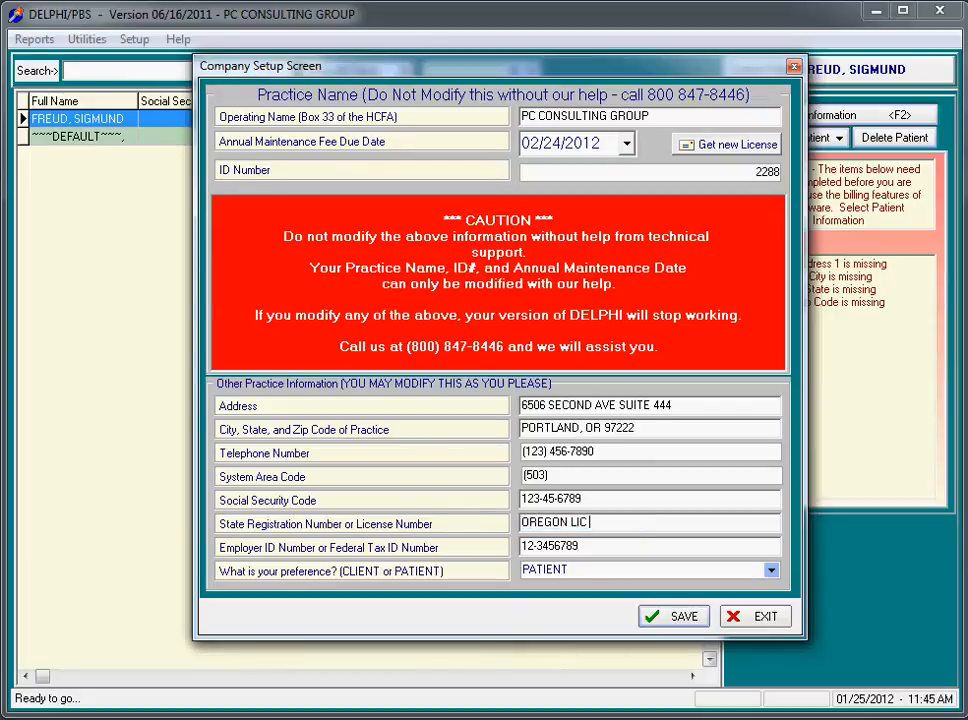
- Finish the Oregon license number and replace the employer tax ID with 333-33-3333
type("# 5454")
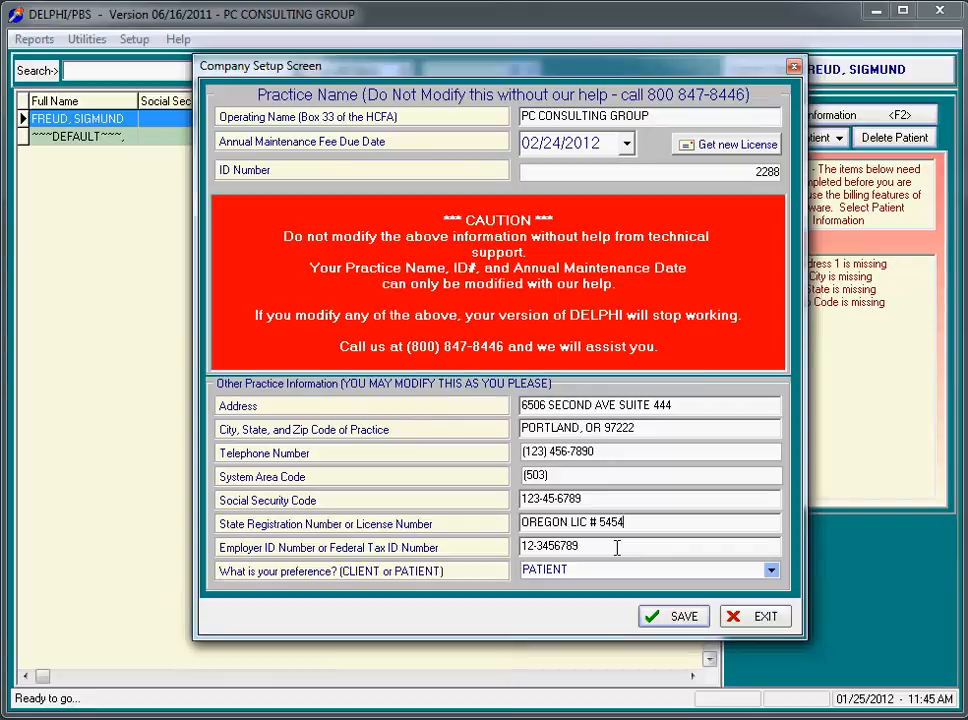
triple_click(576, 548)
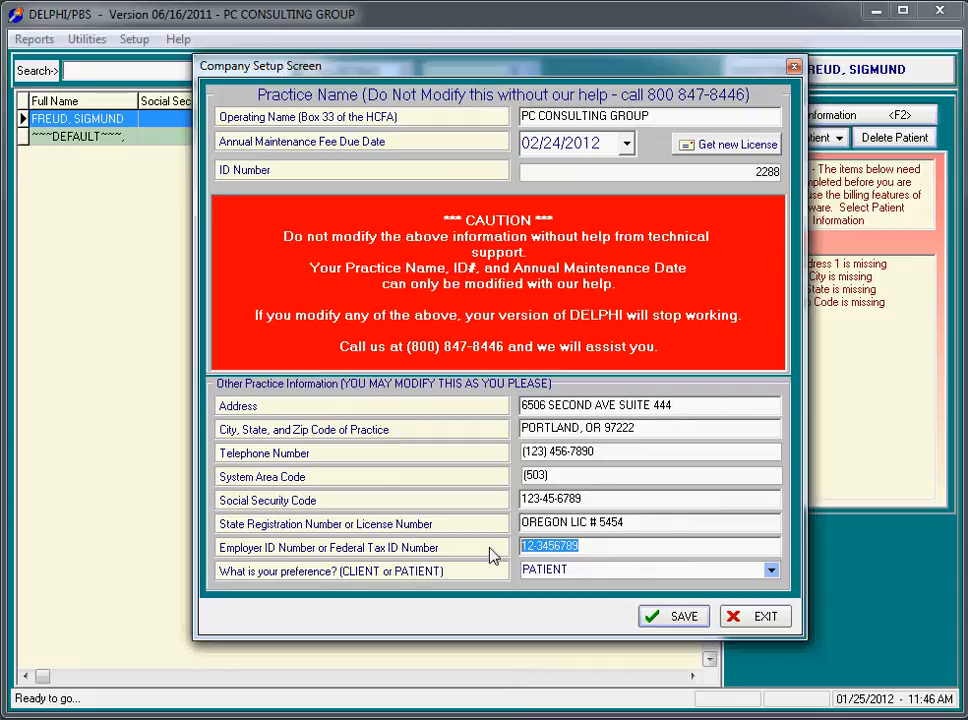
type("33-")
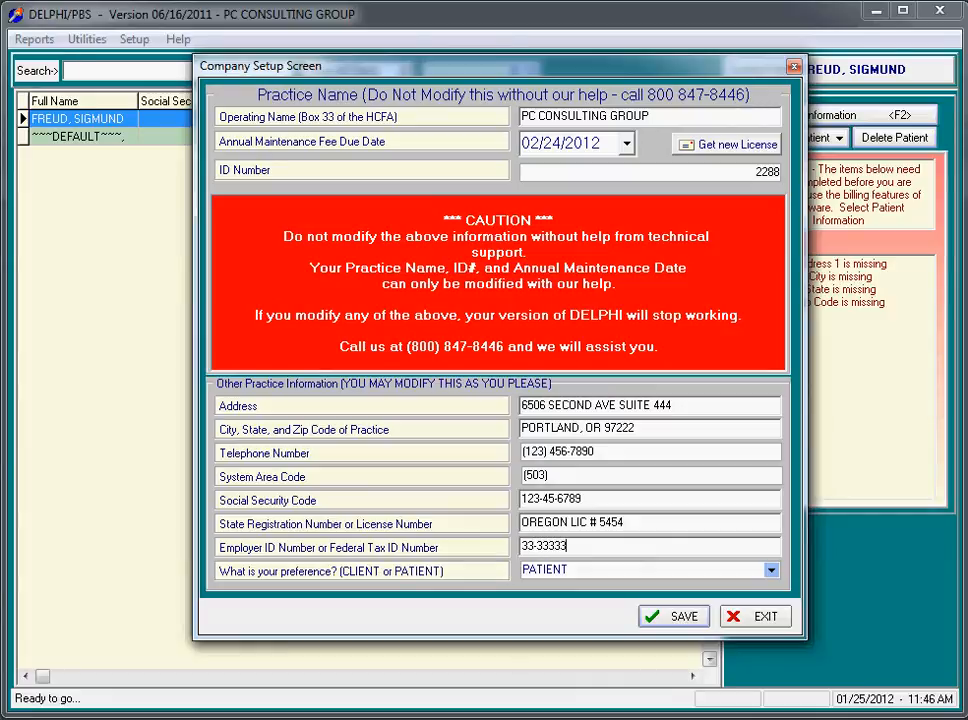
type("333")
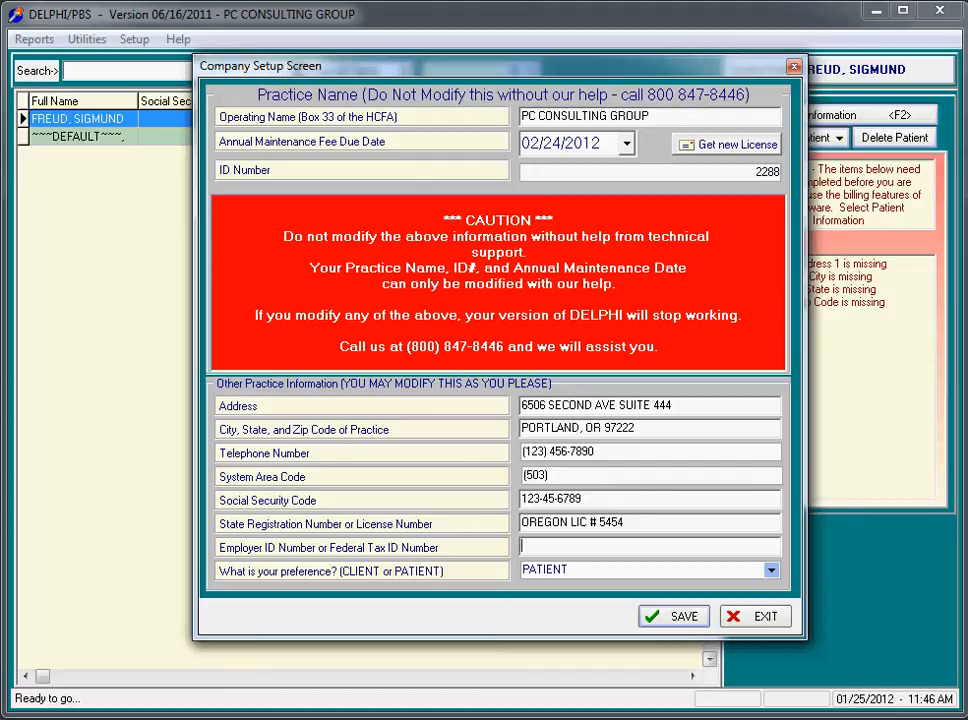
type("333-33-")
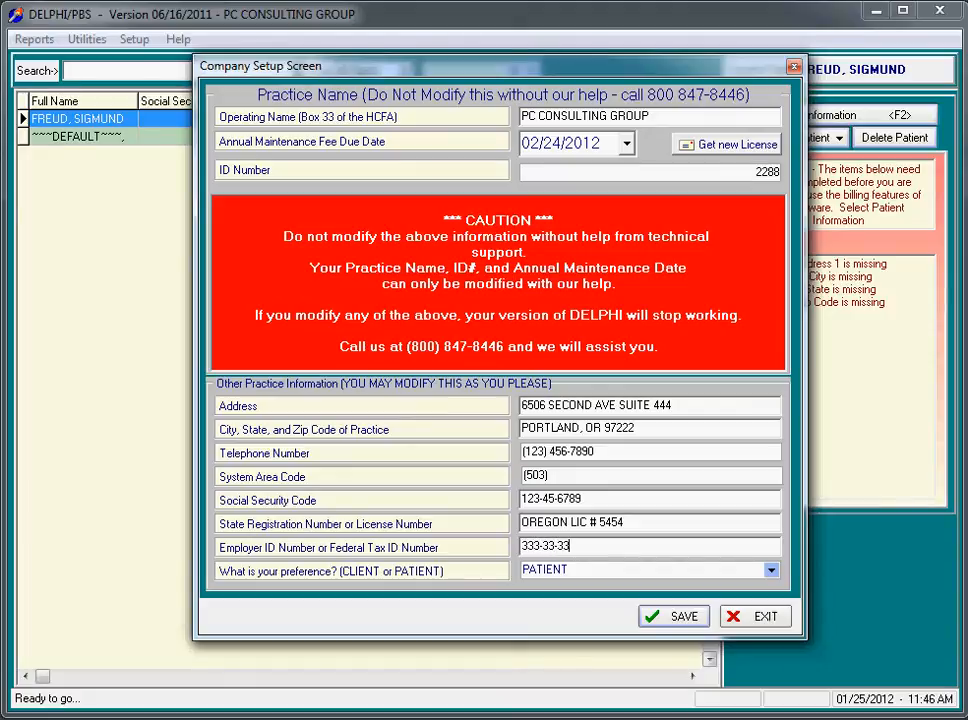
type("33")
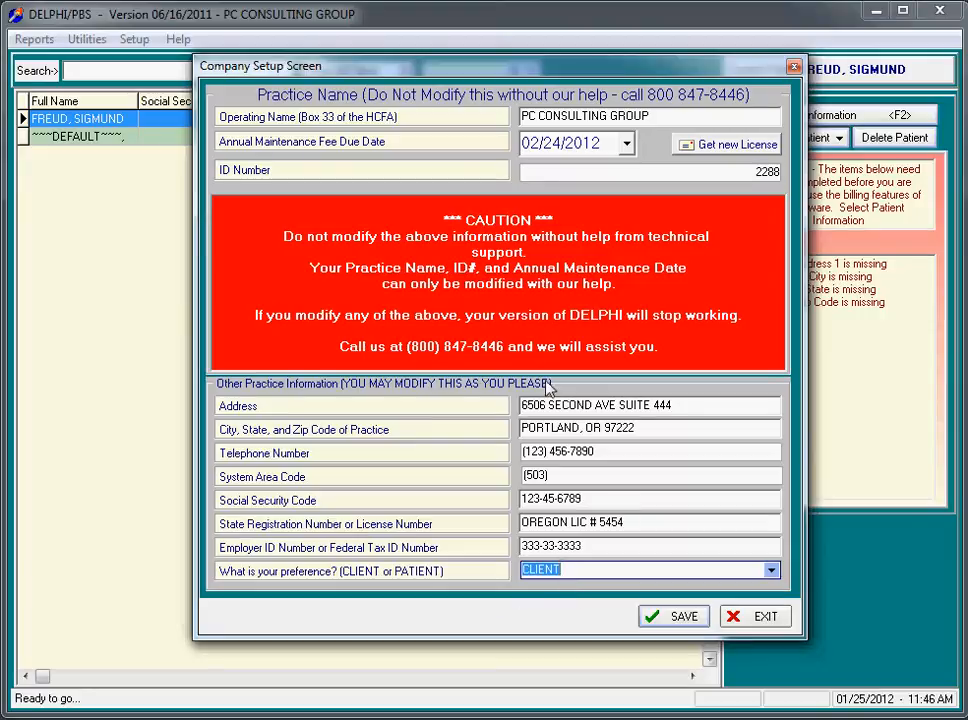
mouse_move(512, 68)
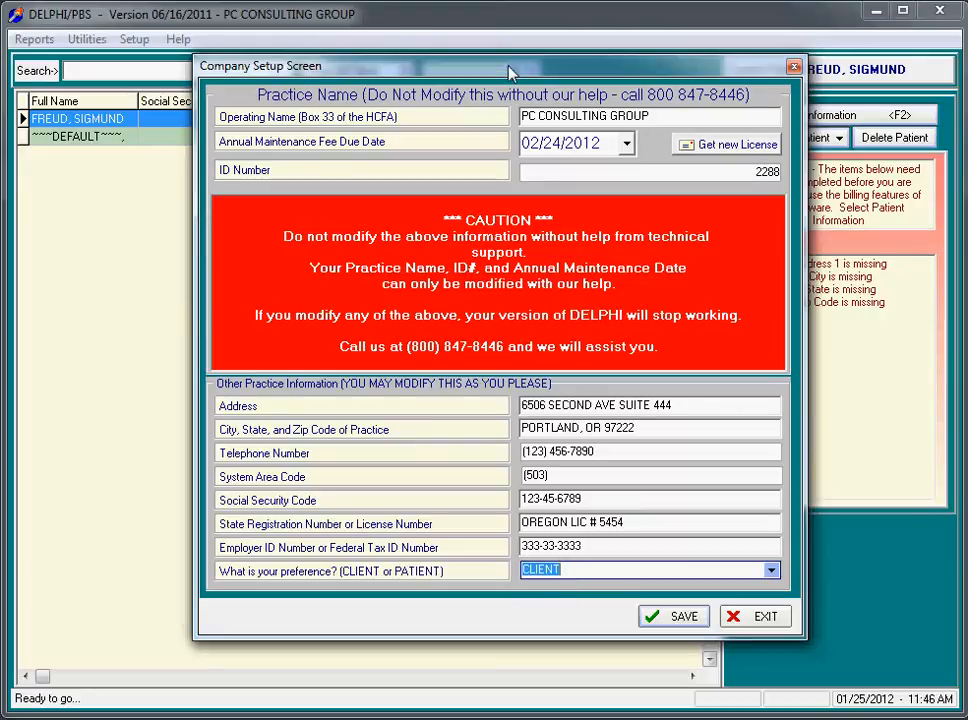
- Move the company setup window aside and set the preference back to PATIENT
left_click_drag(510, 66, 410, 72)
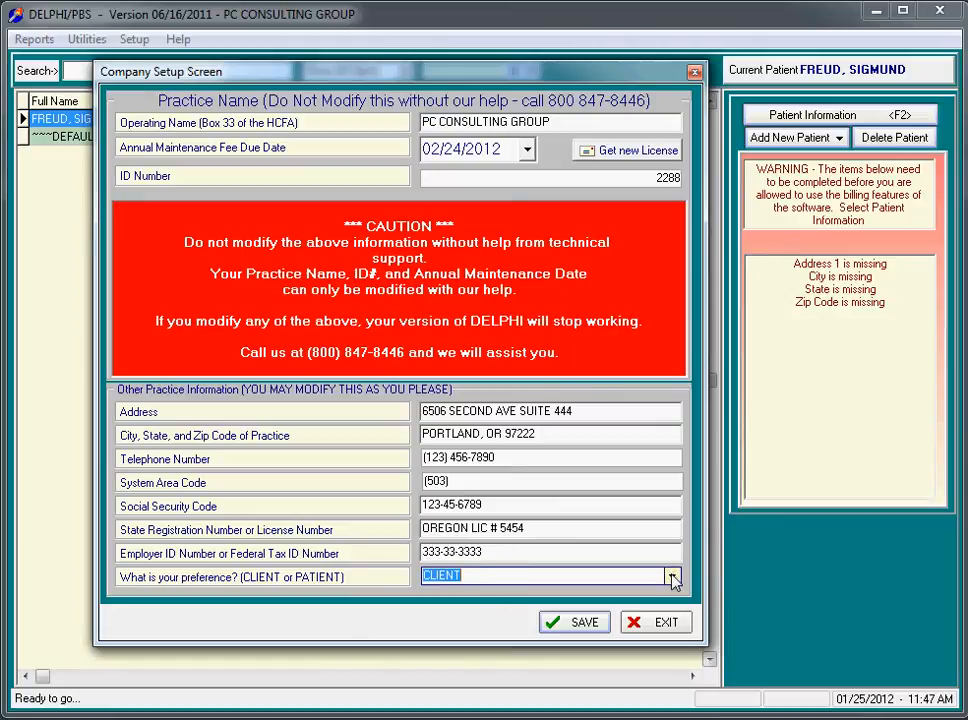
left_click(672, 576)
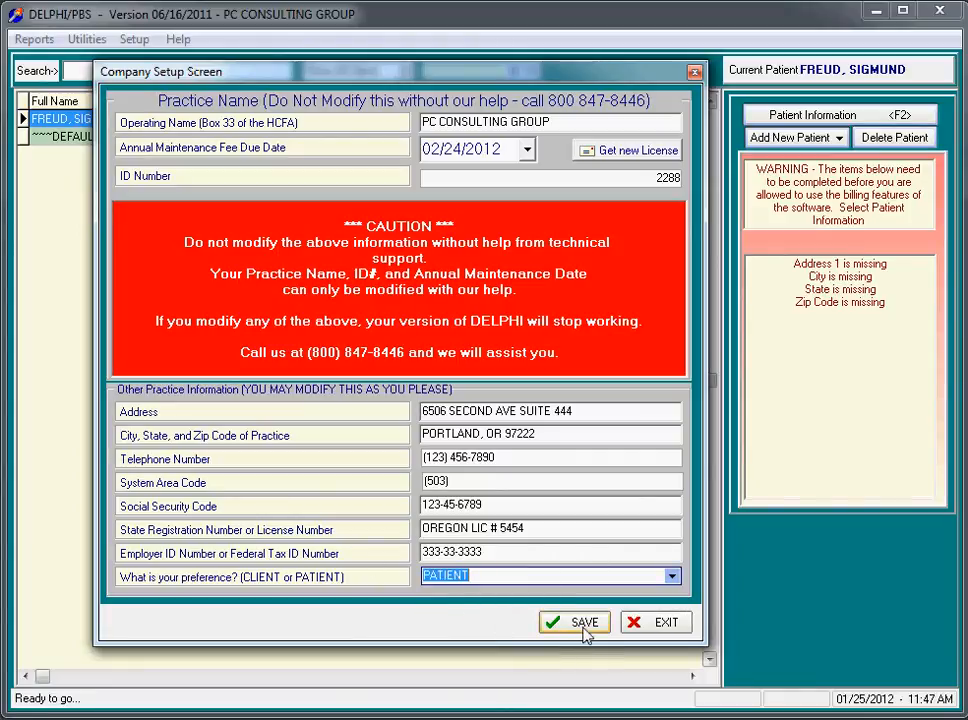
mouse_move(550, 440)
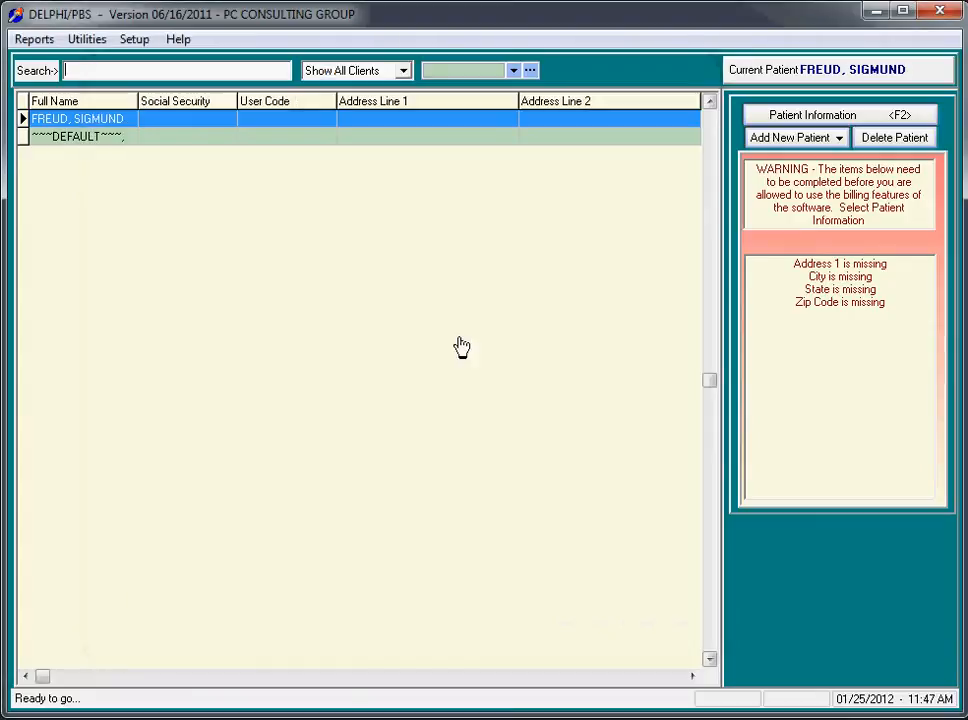
- Go to Setup > Providers of Service to reach the provider setup
left_click(134, 40)
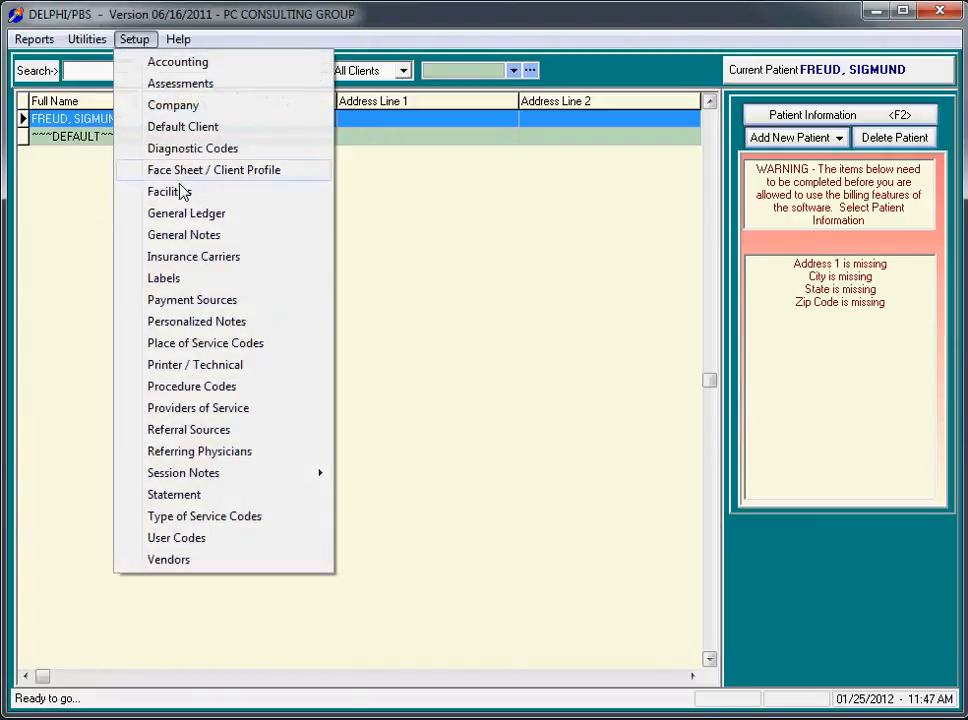
left_click(198, 408)
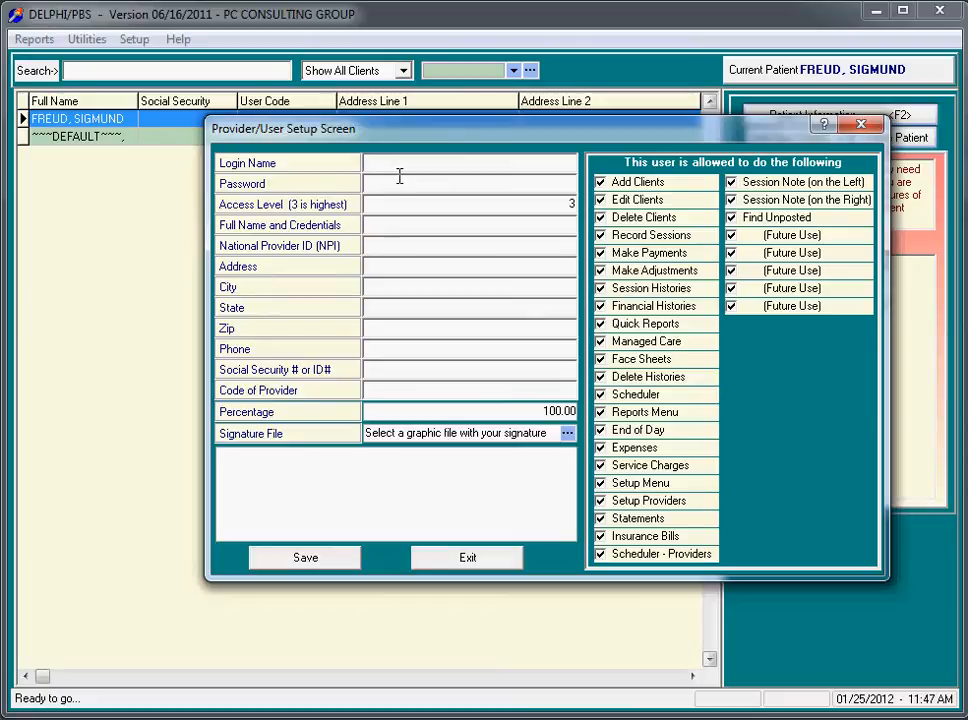
type("WS")
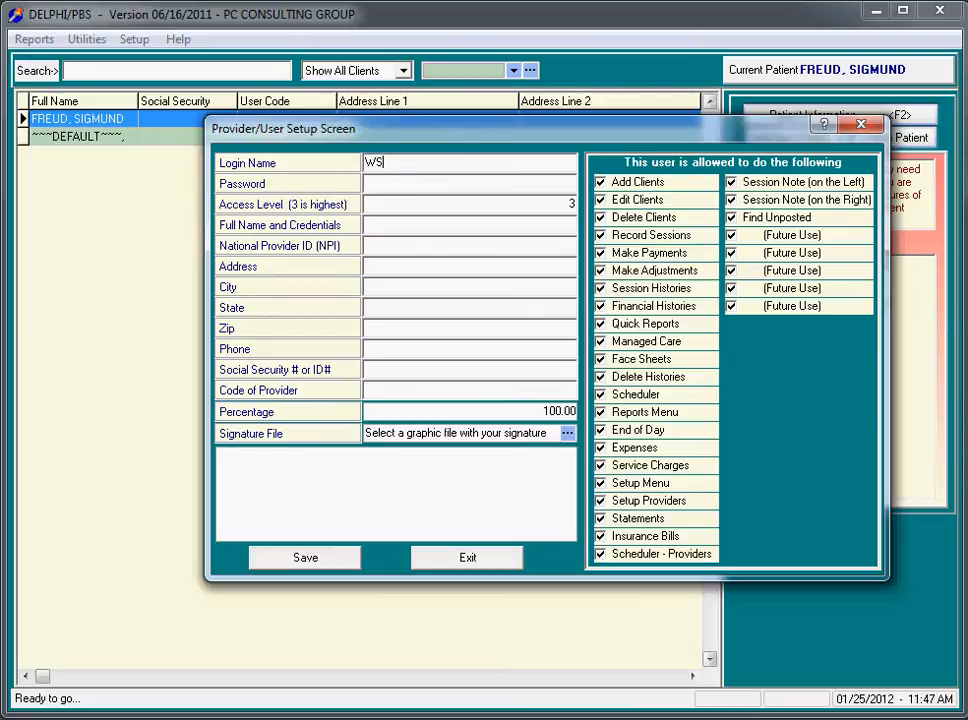
type("P")
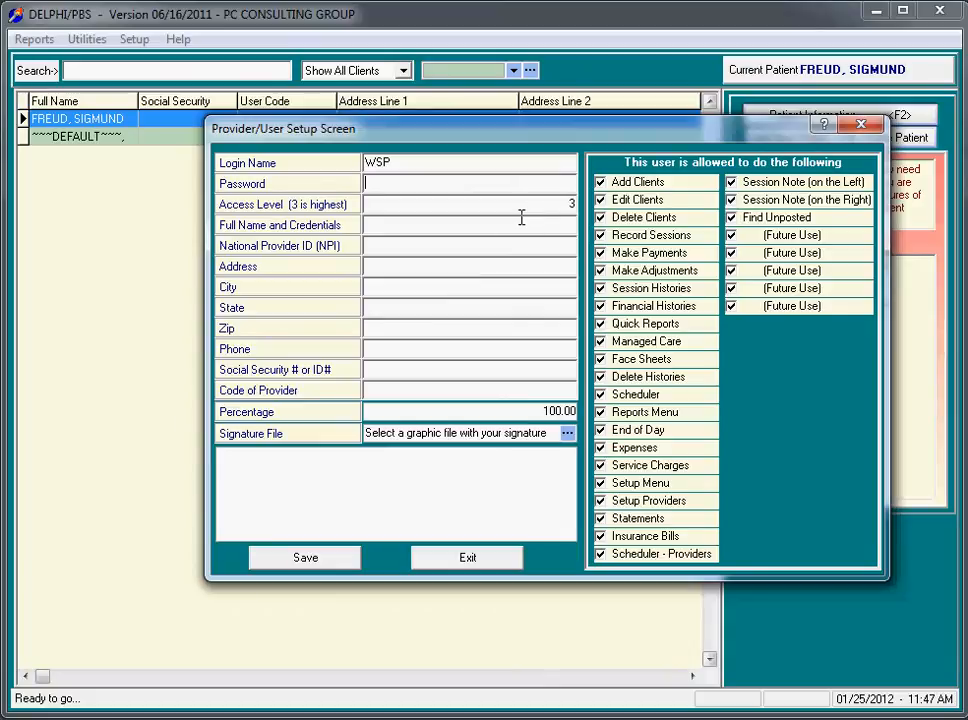
mouse_move(650, 288)
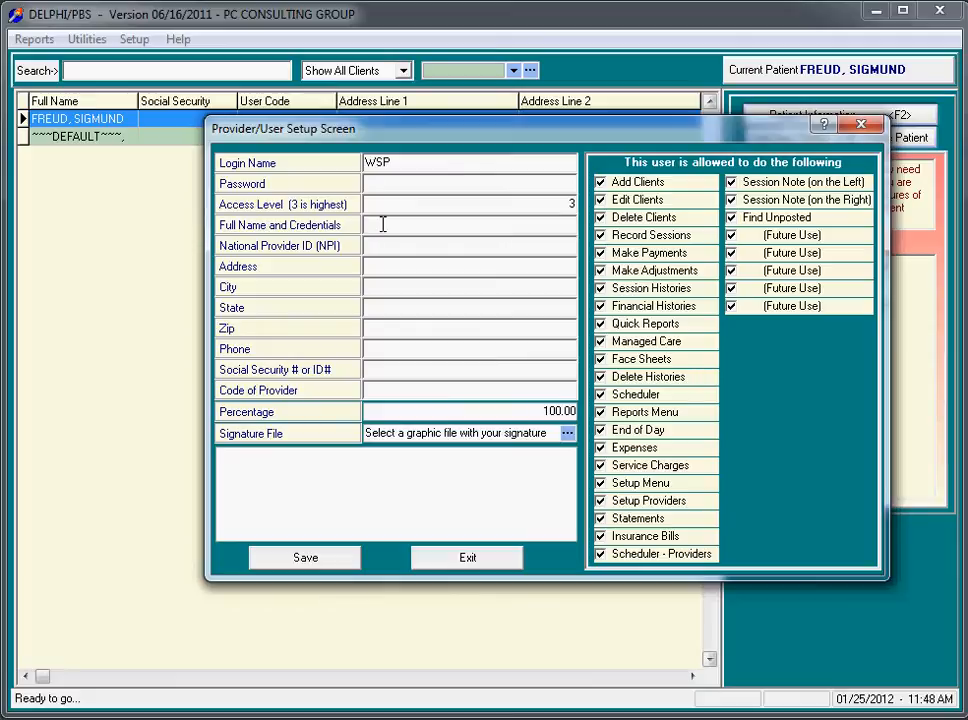
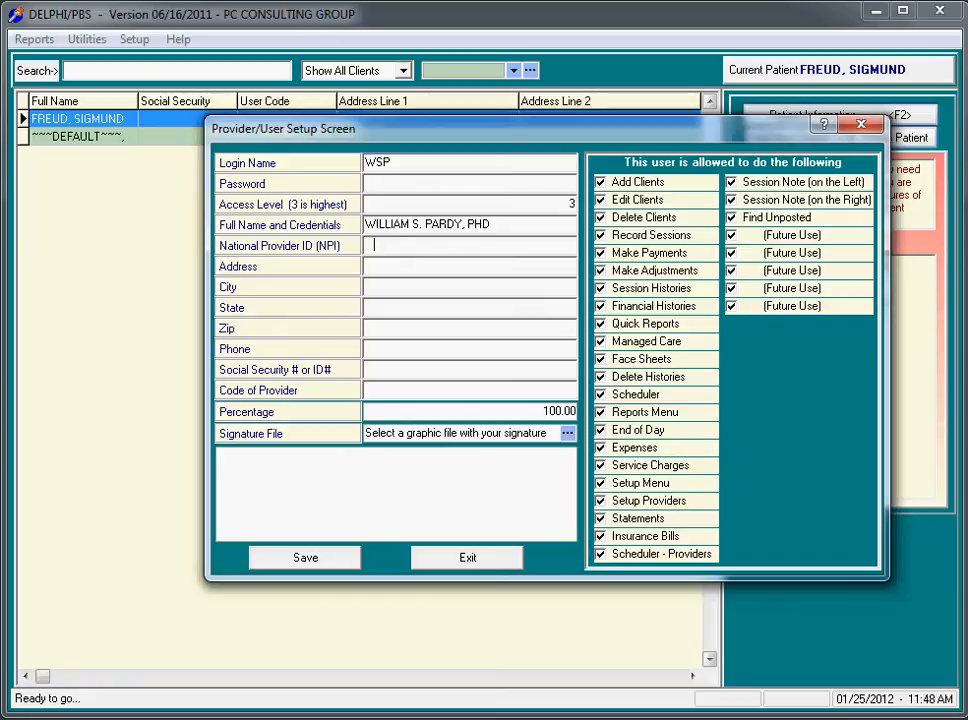
type("1")
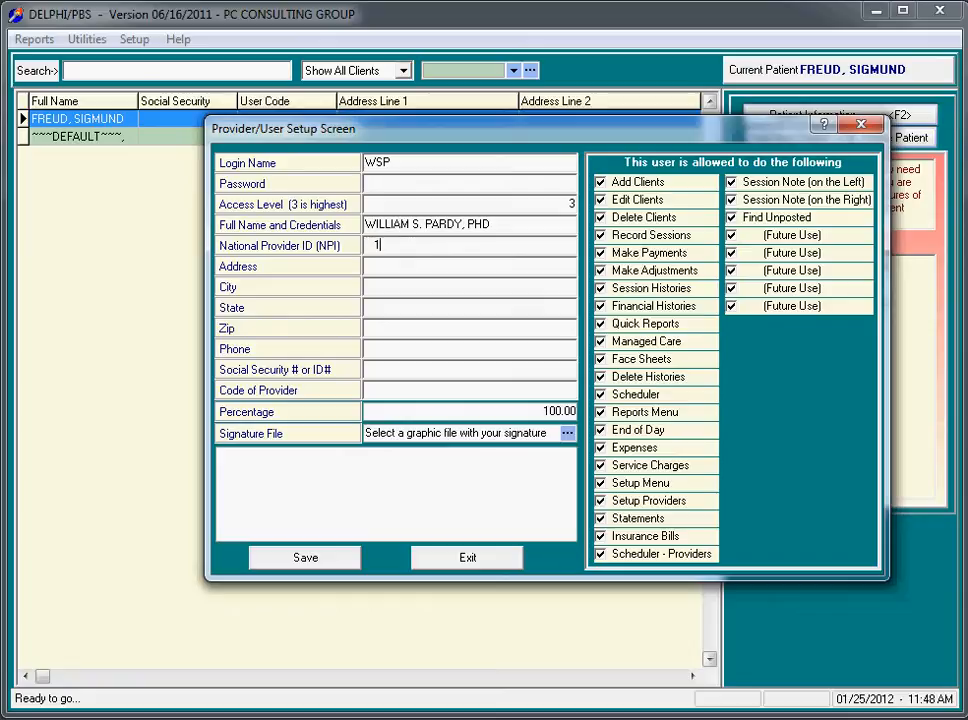
type("234567890")
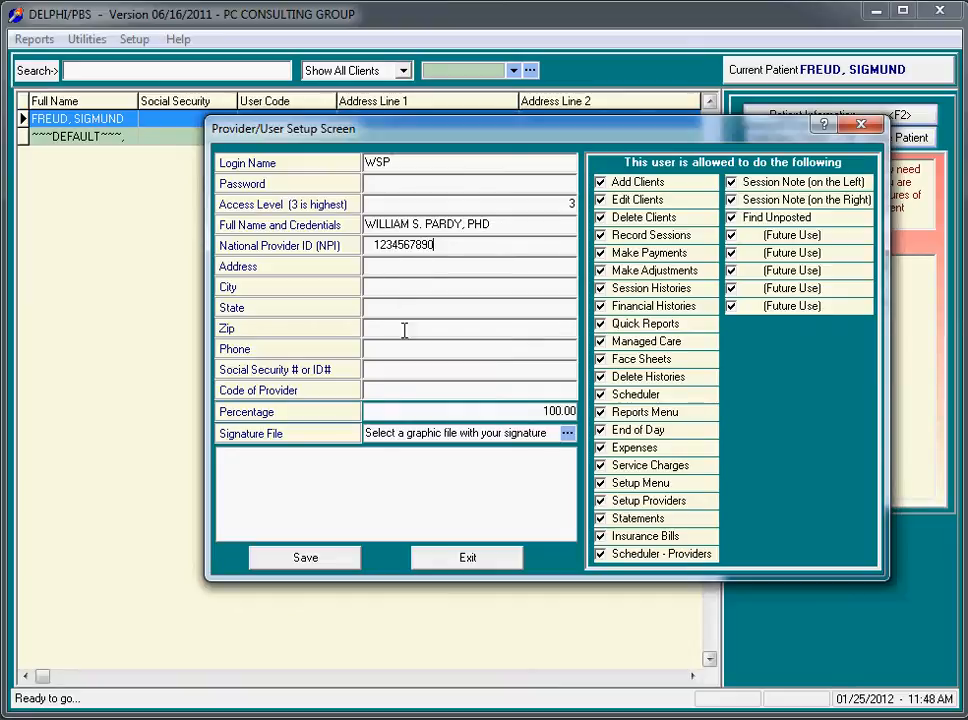
mouse_move(416, 286)
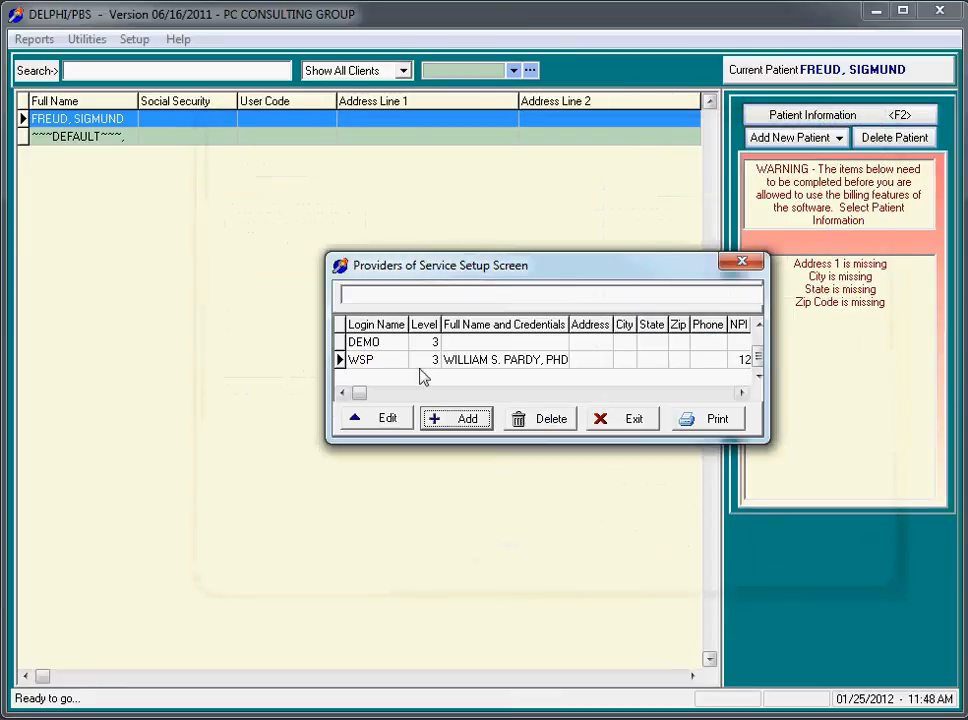
mouse_move(378, 374)
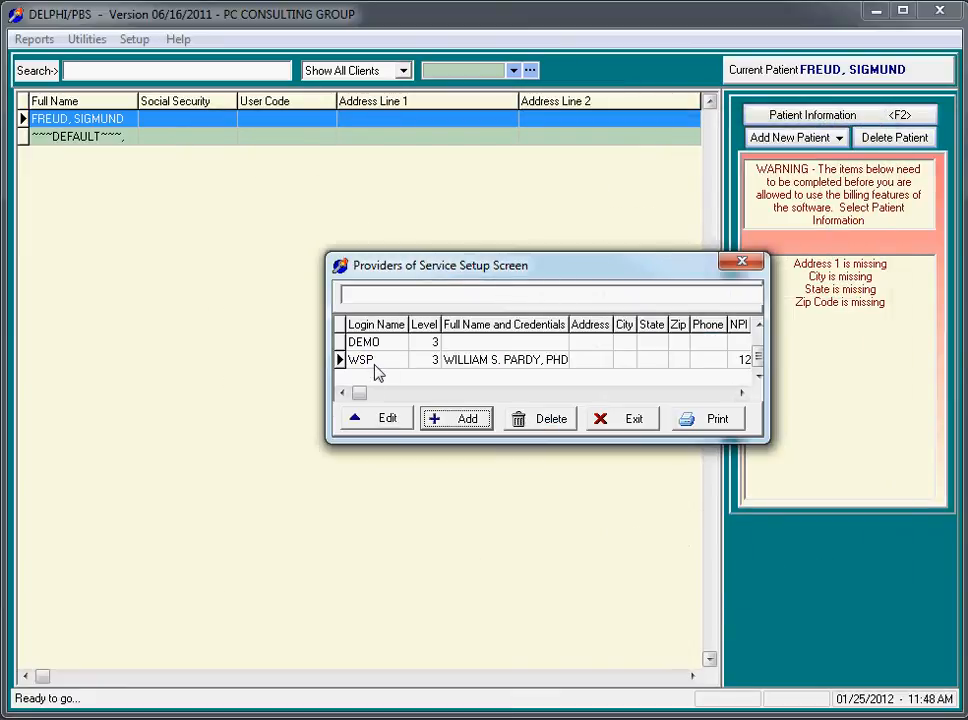
mouse_move(368, 368)
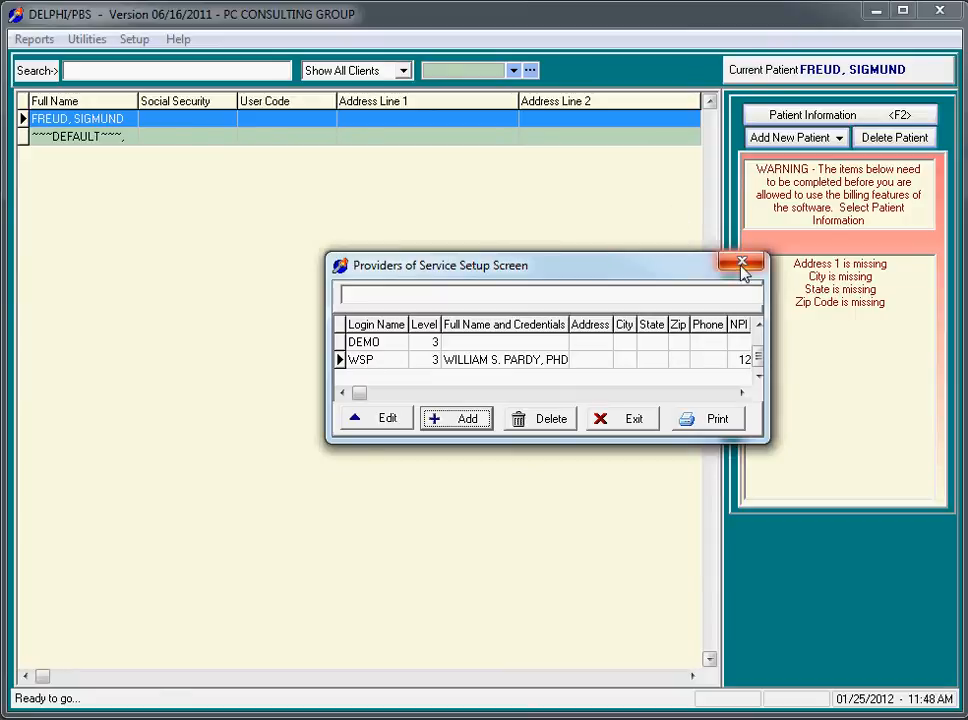
- Close the providers list to return to the patient list
left_click(742, 262)
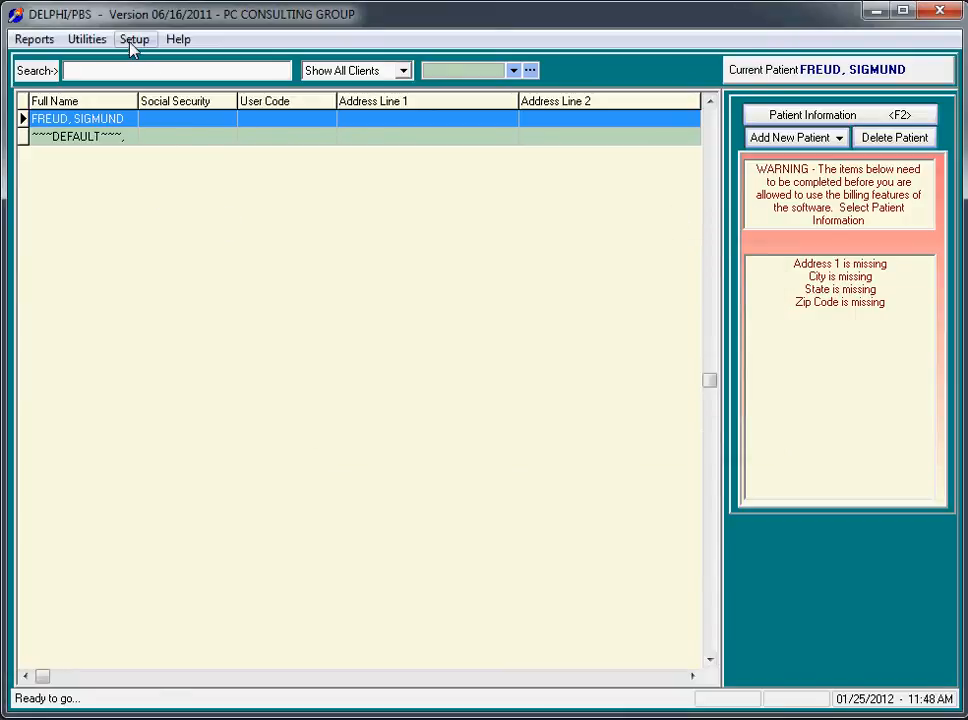
- Go to Setup > Insurance Carriers and edit BLUE CROSS IN YOUR LOCATION
left_click(134, 38)
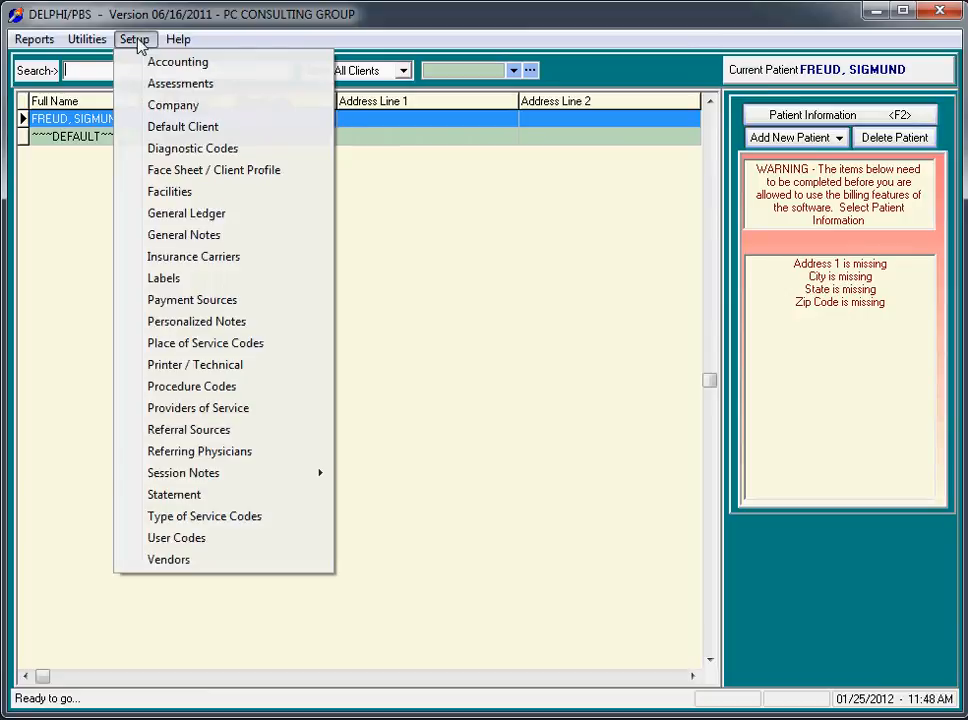
mouse_move(192, 256)
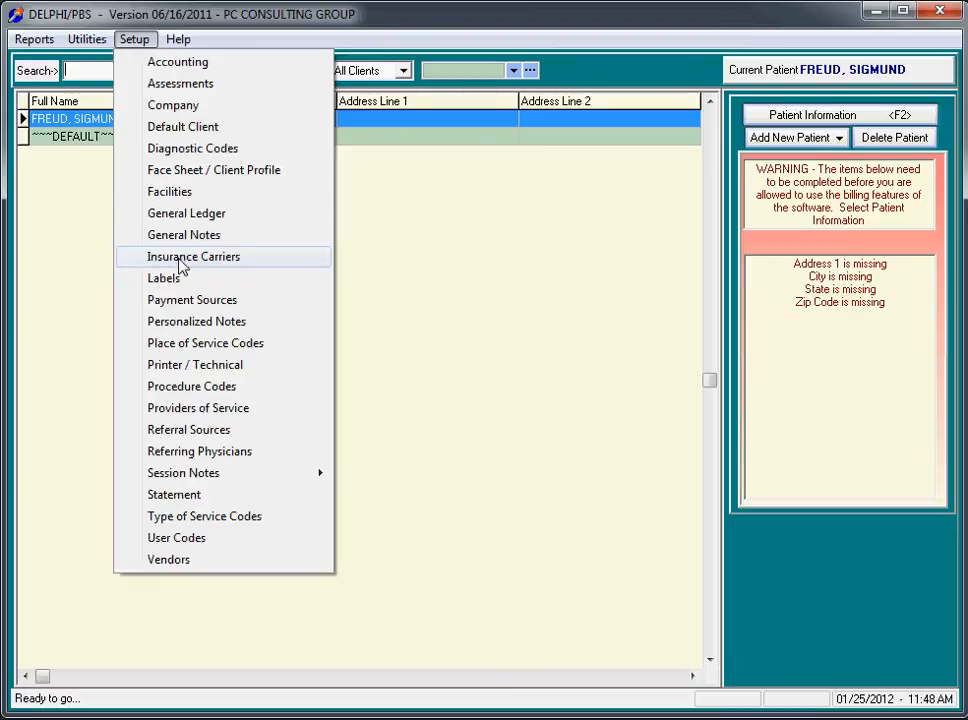
left_click(192, 256)
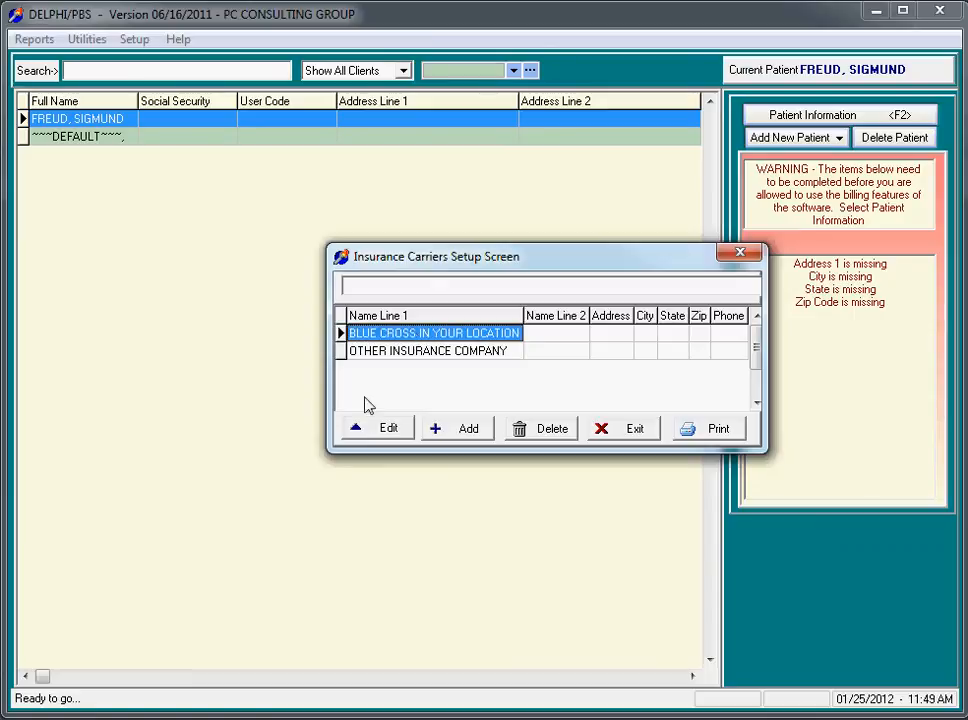
left_click(388, 428)
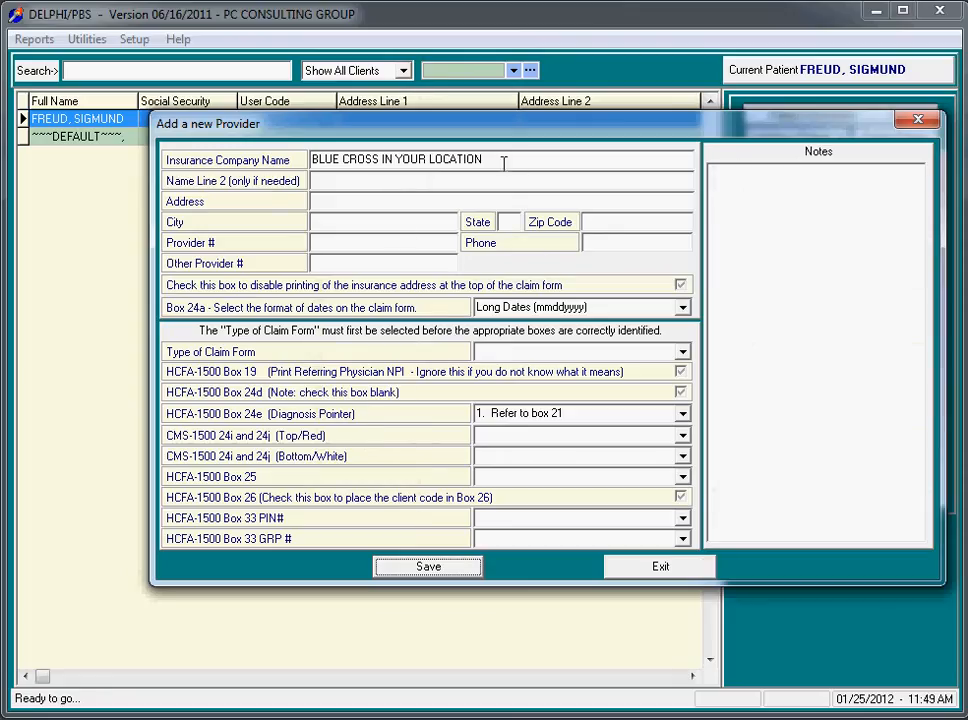
type("BCBS OF")
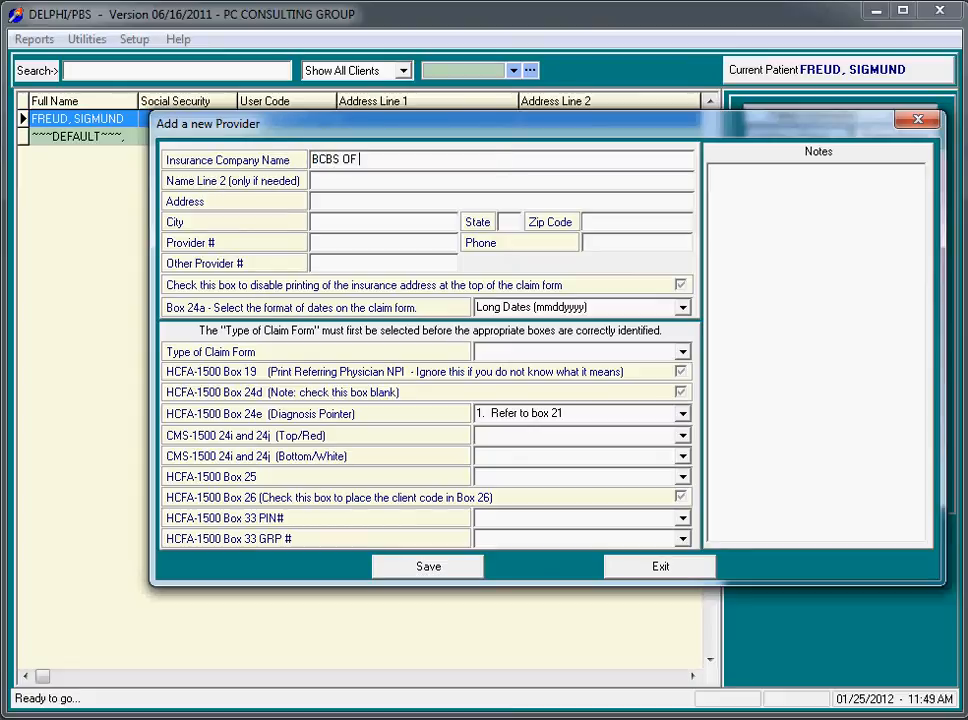
type("OREGON")
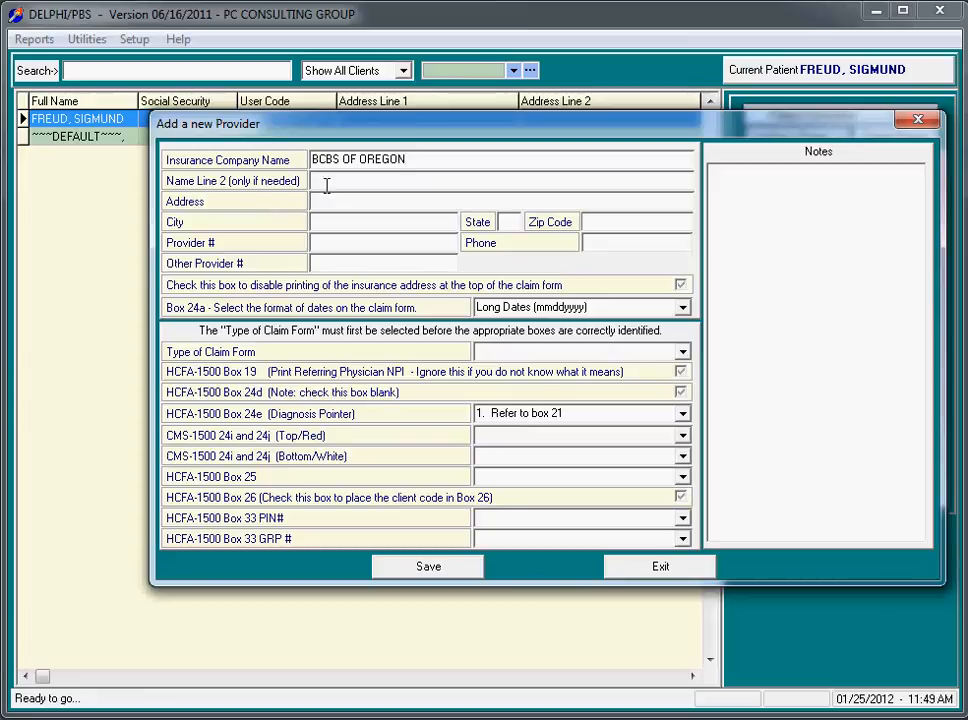
type("1234")
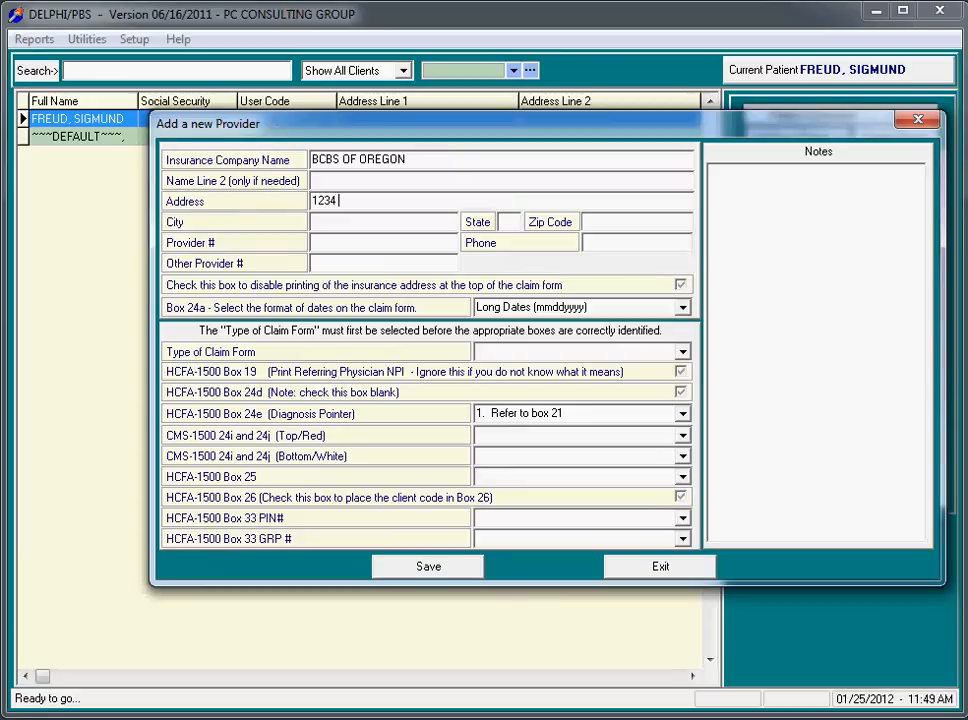
type("FRONT")
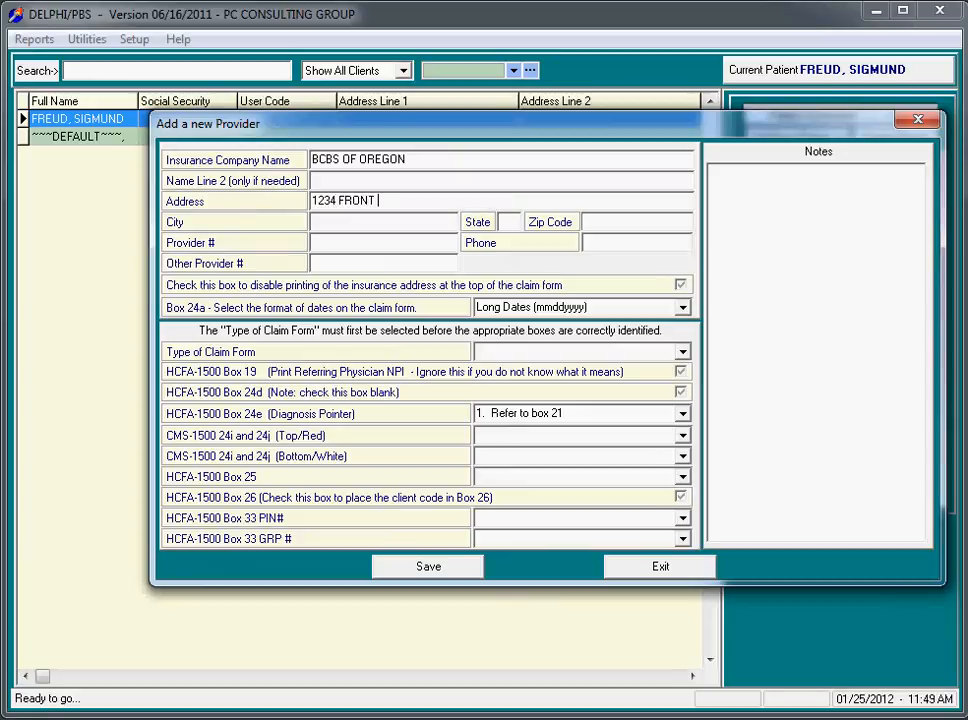
type("AVE SUITE 777")
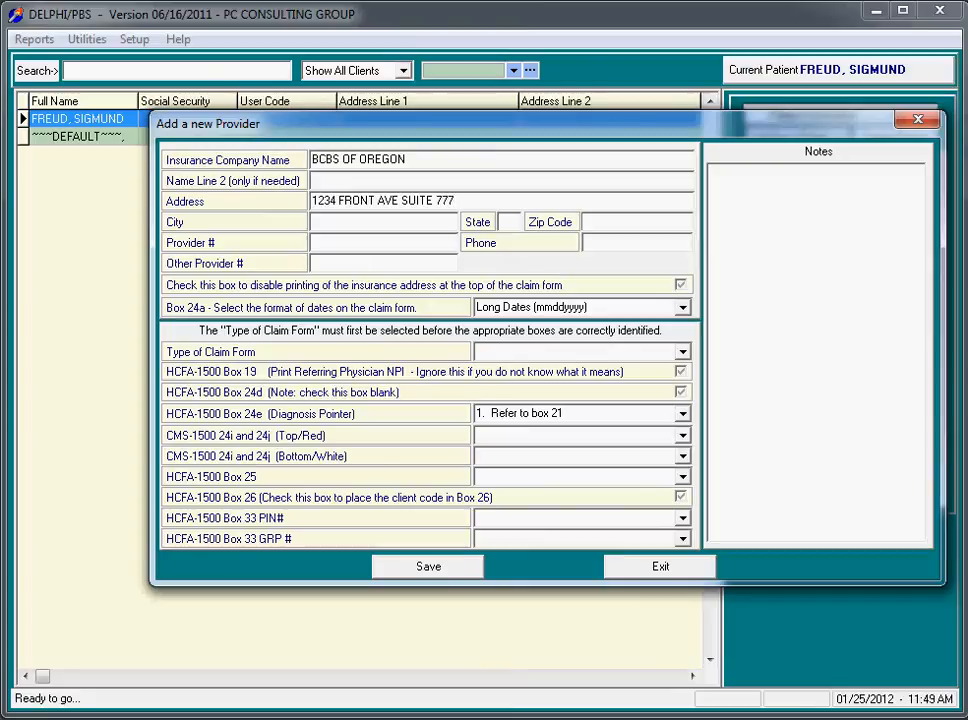
type("PORTLAND")
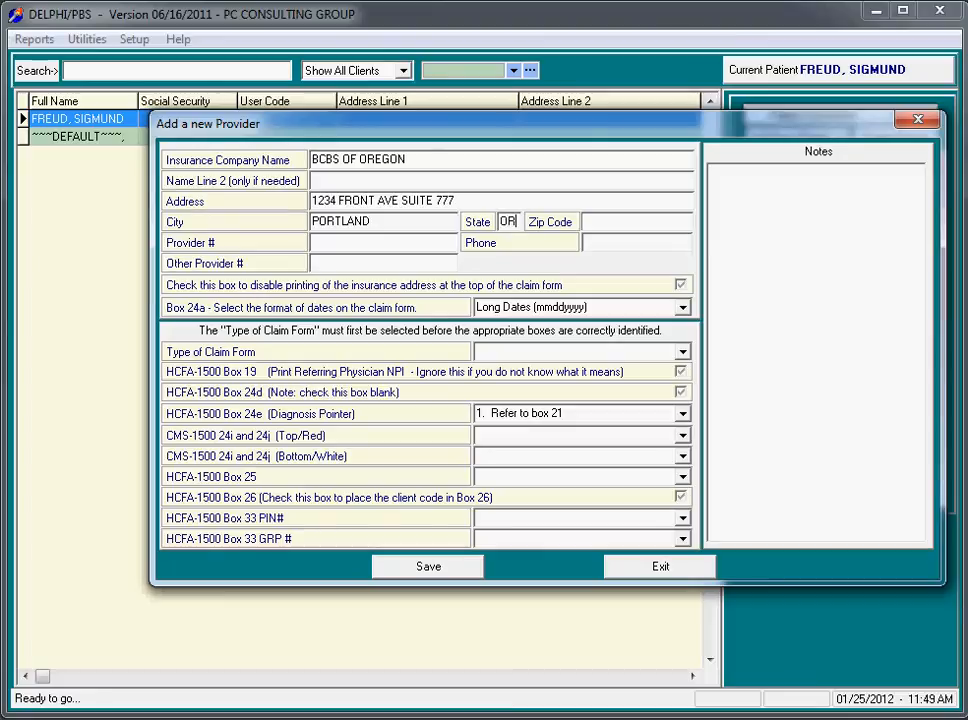
type("97219")
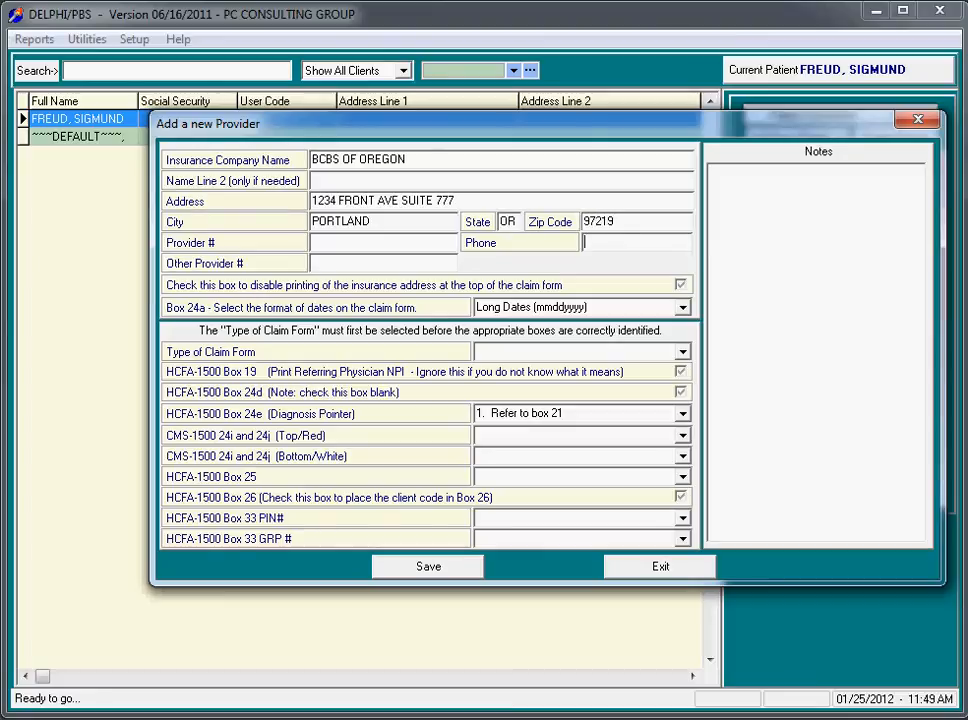
mouse_move(404, 244)
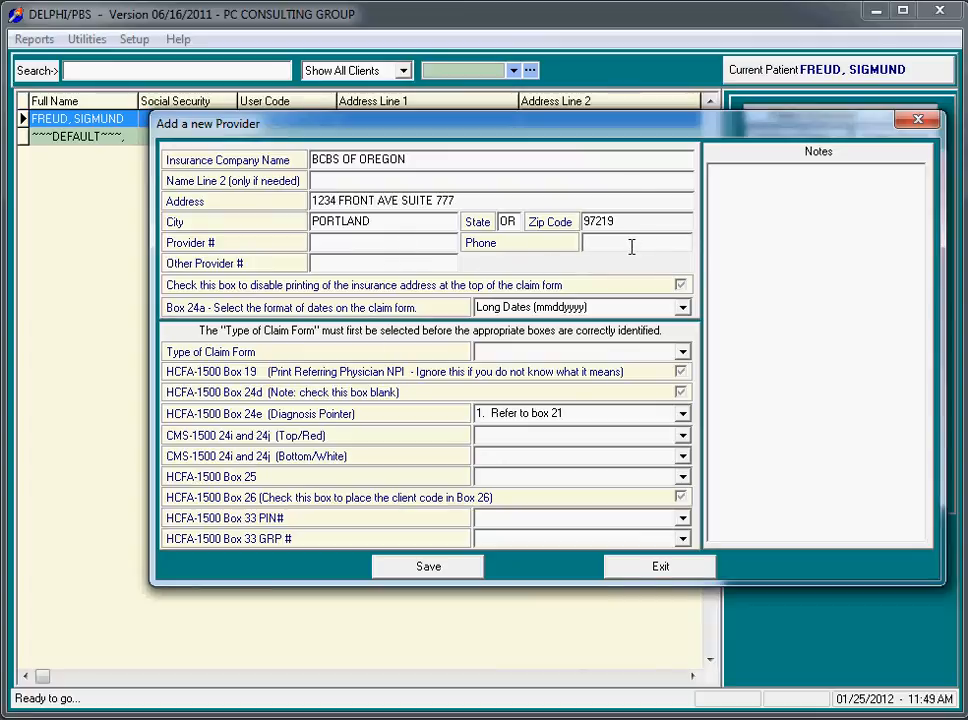
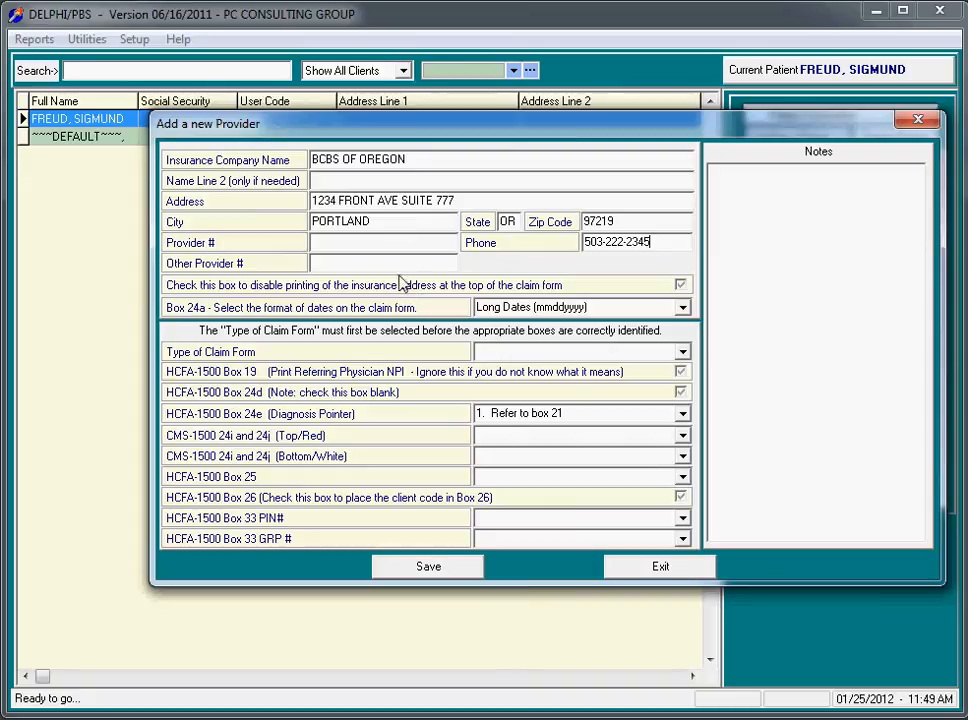
mouse_move(410, 308)
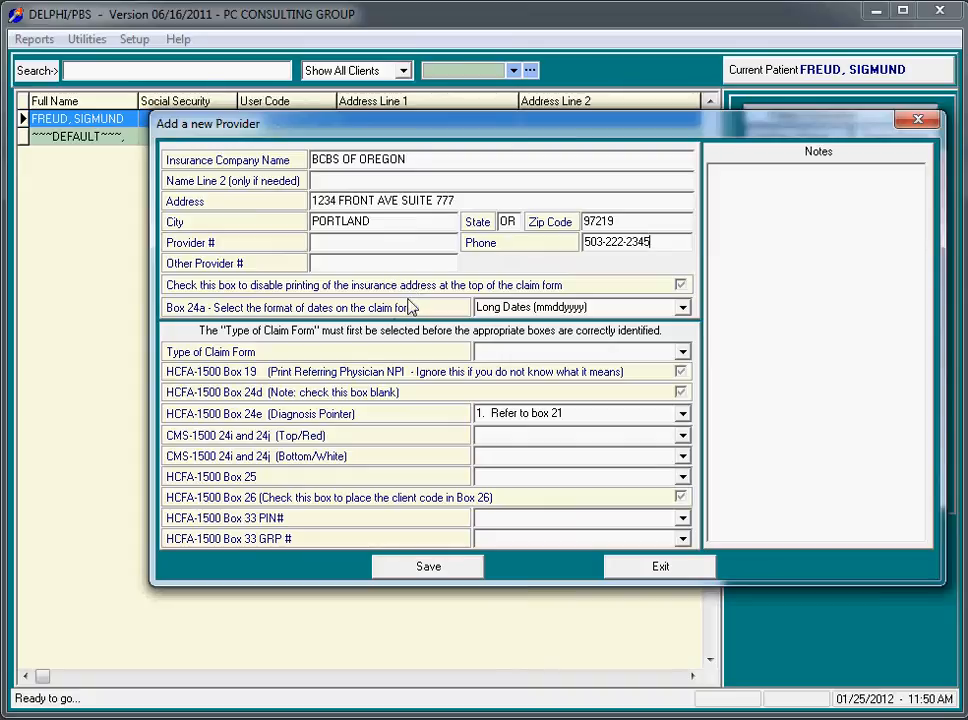
mouse_move(290, 360)
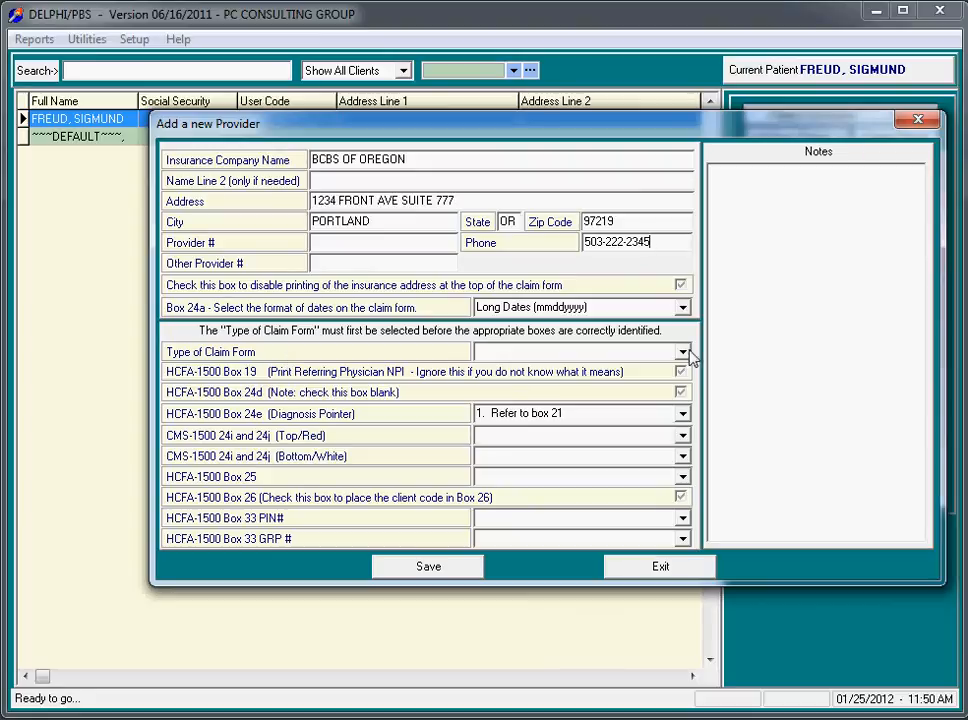
- Save BCBS OF OREGON with claim form type CMS-ELECTRONIC
left_click(684, 352)
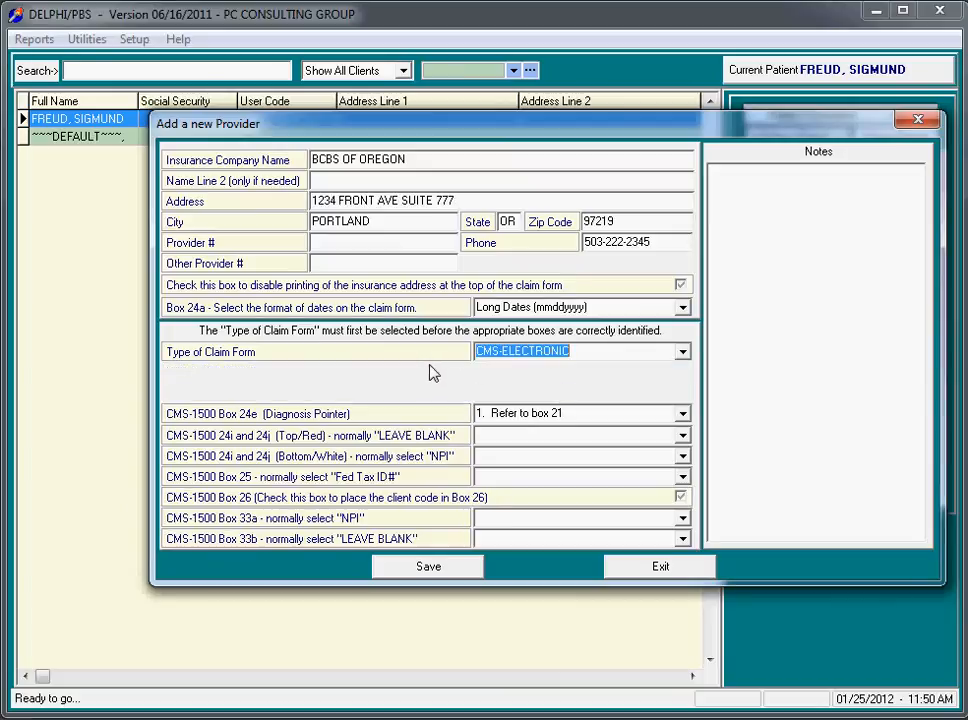
mouse_move(344, 388)
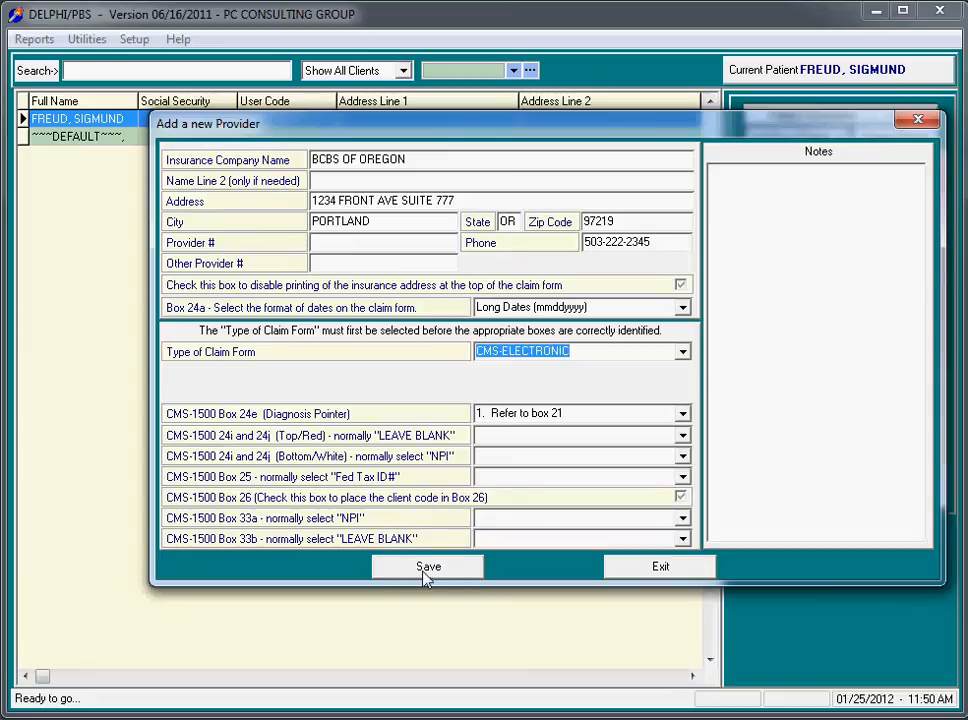
left_click(428, 566)
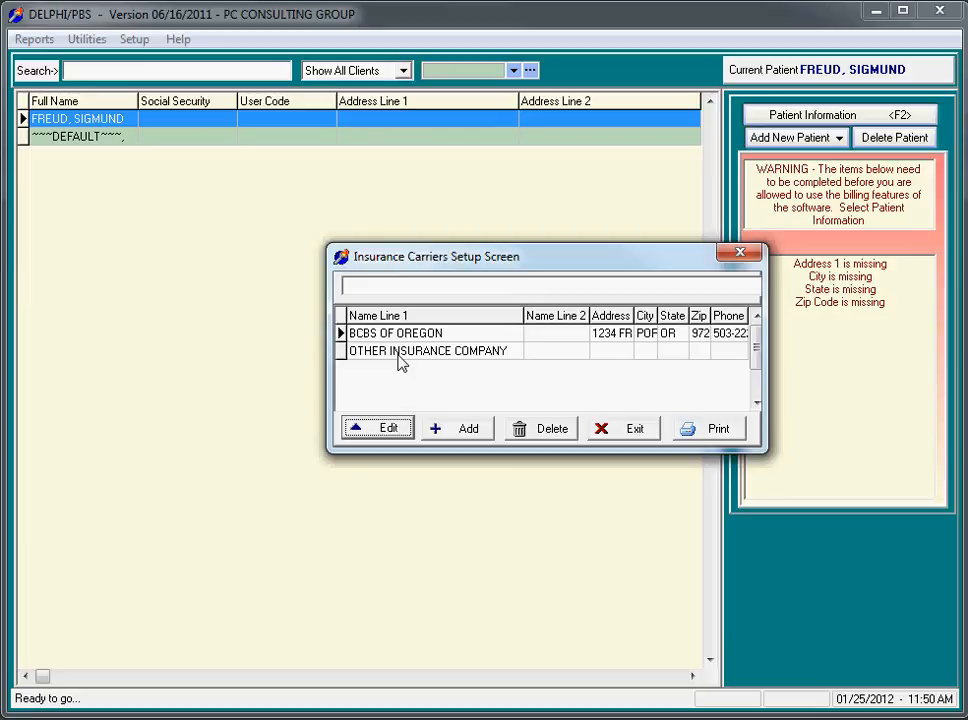
- Add a new carrier MEDICARE using CMS-ELECTRONIC claims
left_click(456, 428)
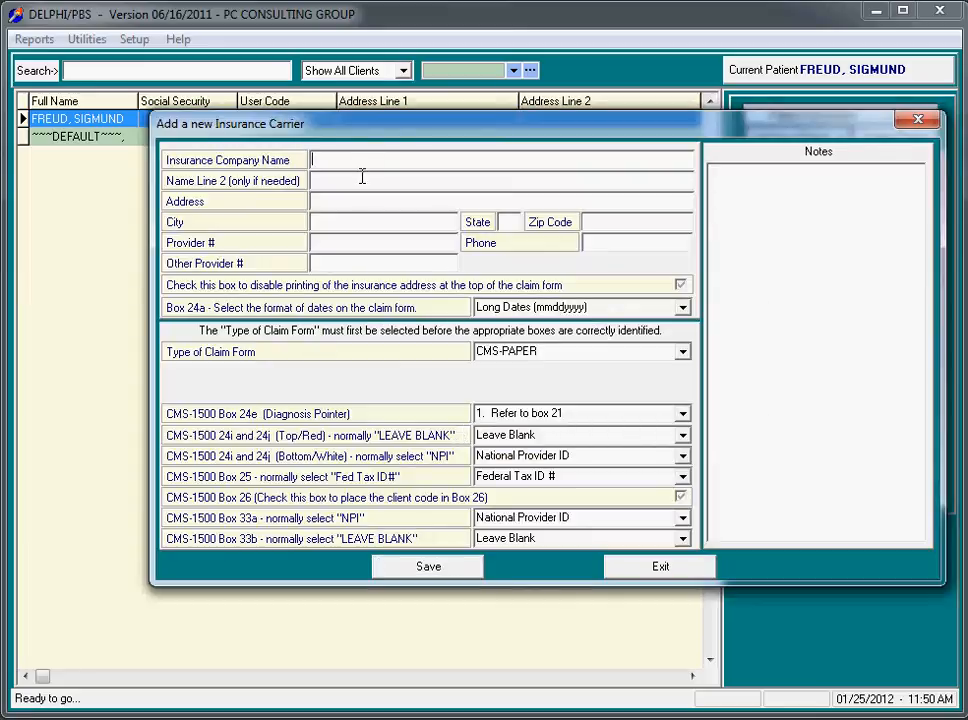
type("MEDICARE")
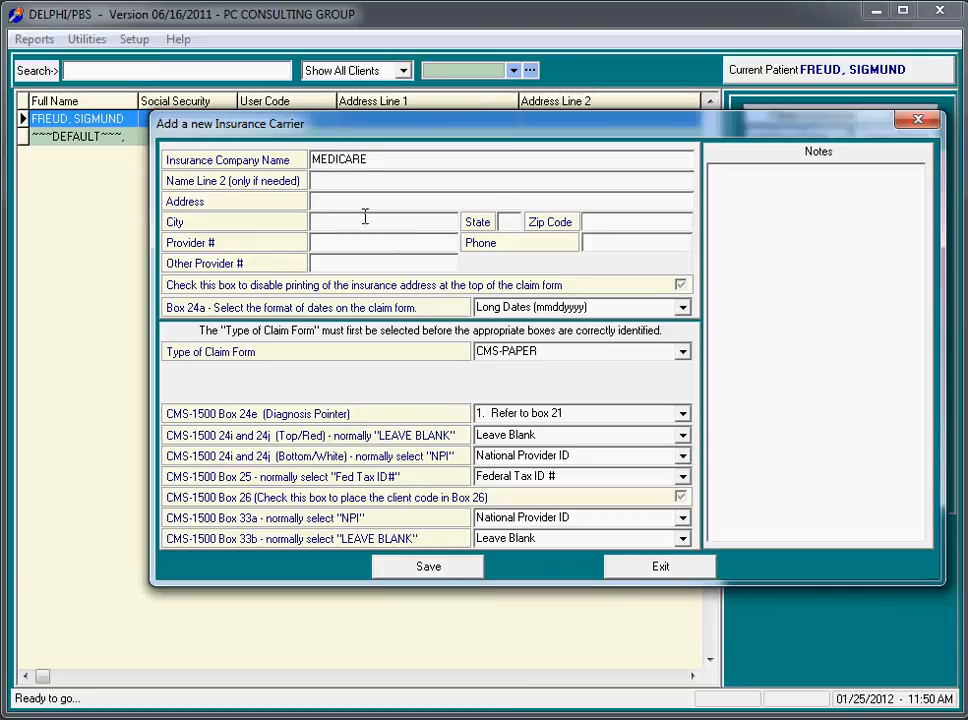
left_click(684, 352)
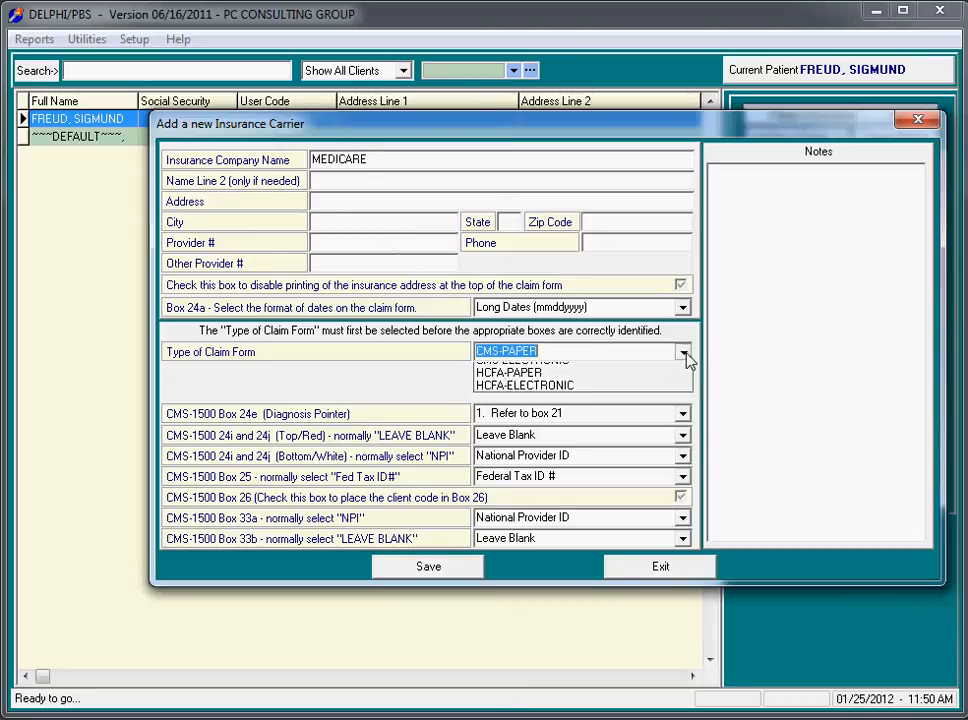
left_click(684, 352)
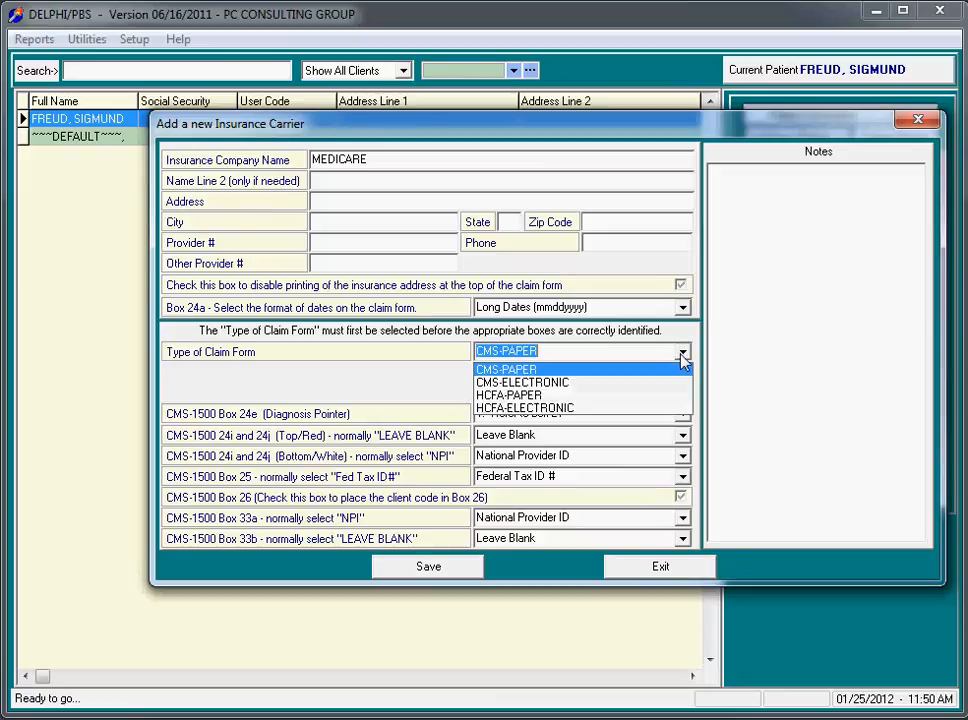
left_click(520, 382)
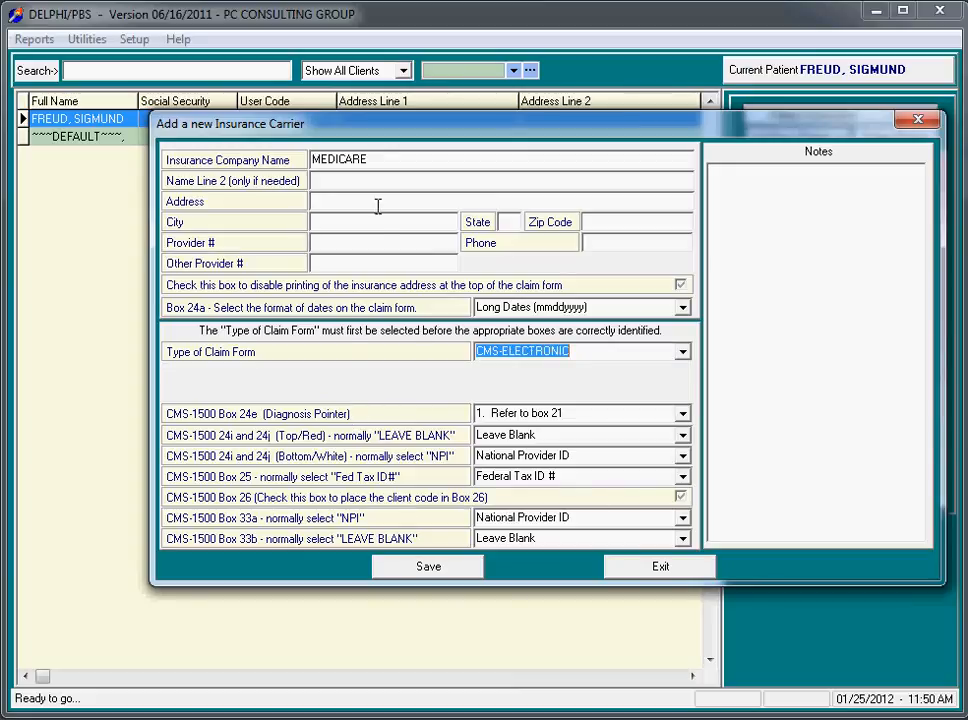
mouse_move(766, 182)
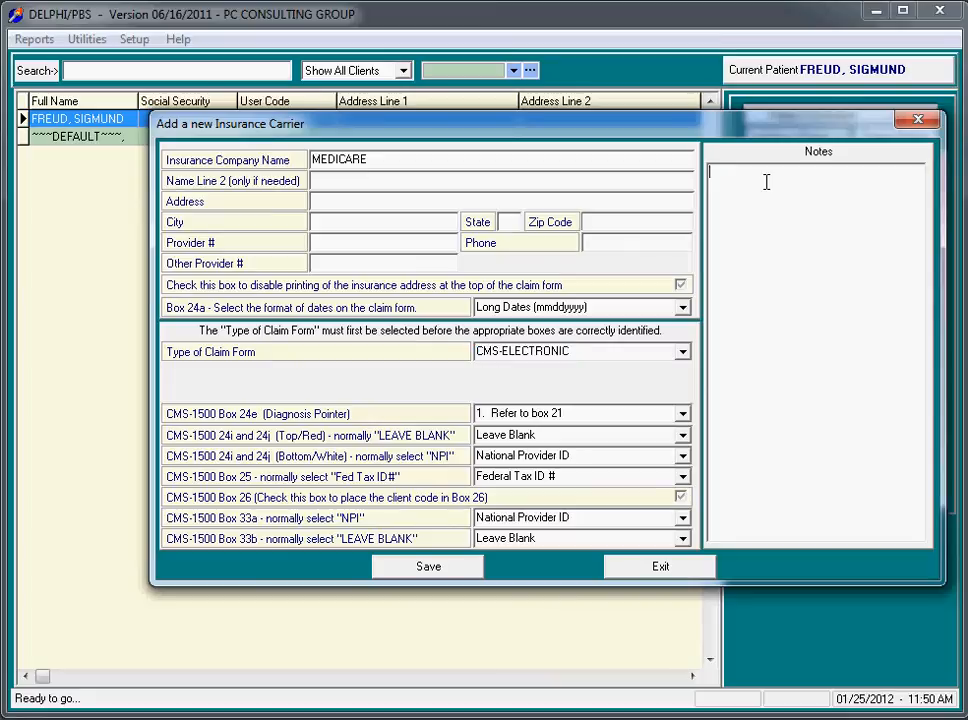
- Enter the note 'Always contact Fred at #27' and save the MEDICARE carrier
type("Always")
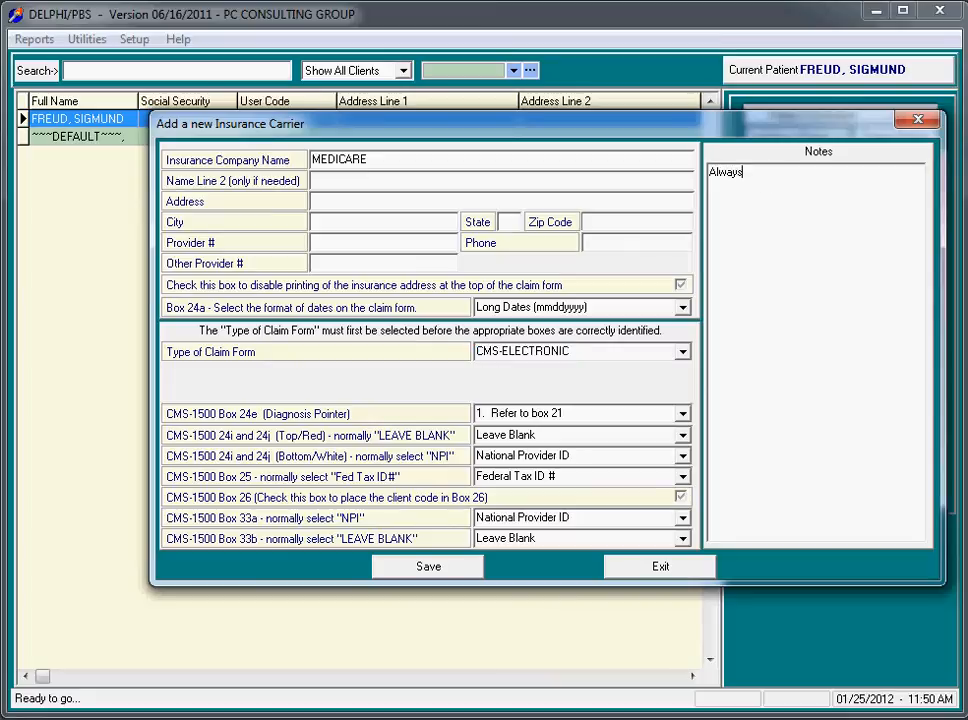
type("contact")
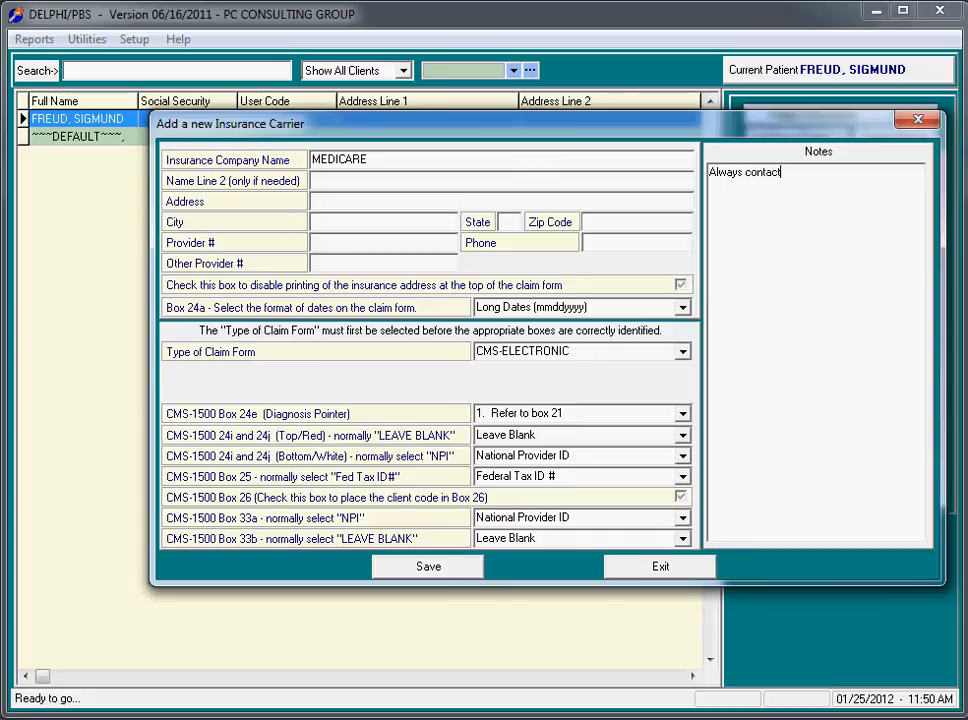
type("Fred at")
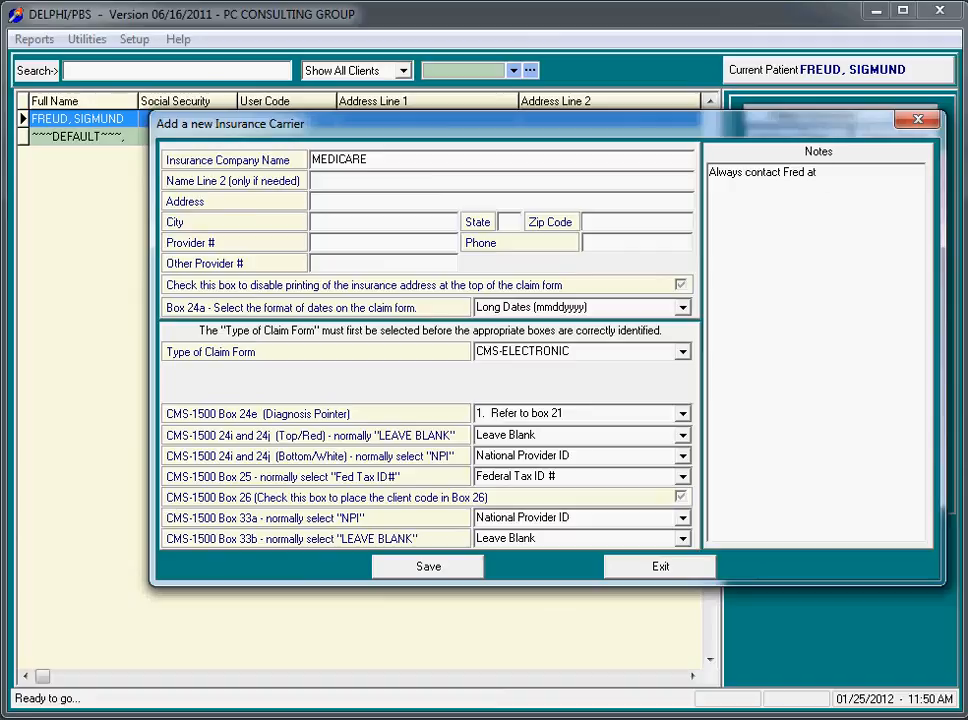
type("#27")
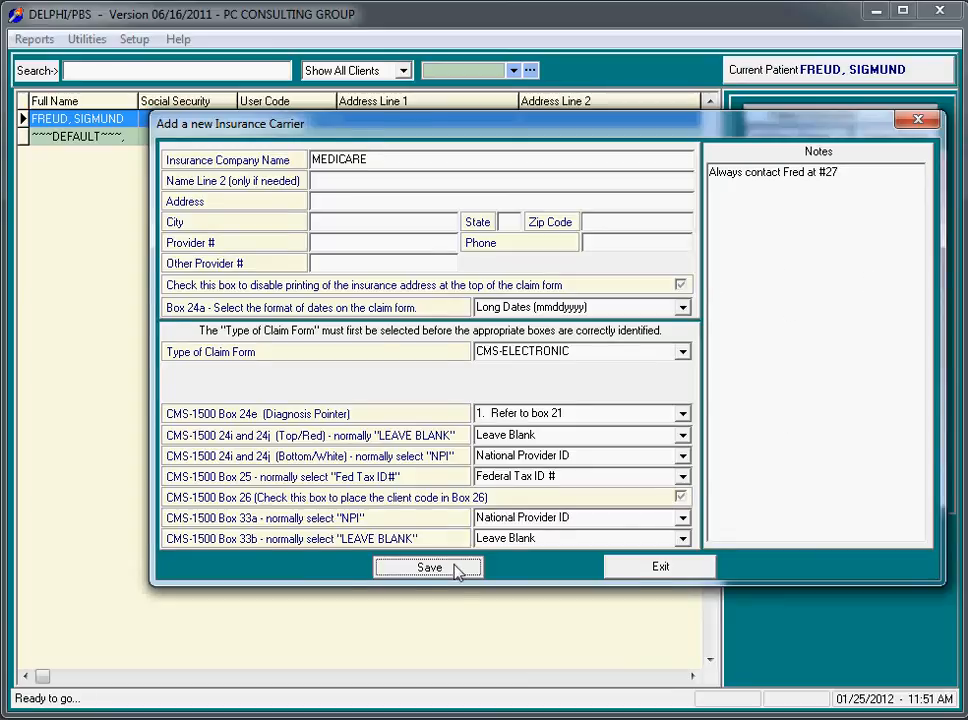
left_click(428, 568)
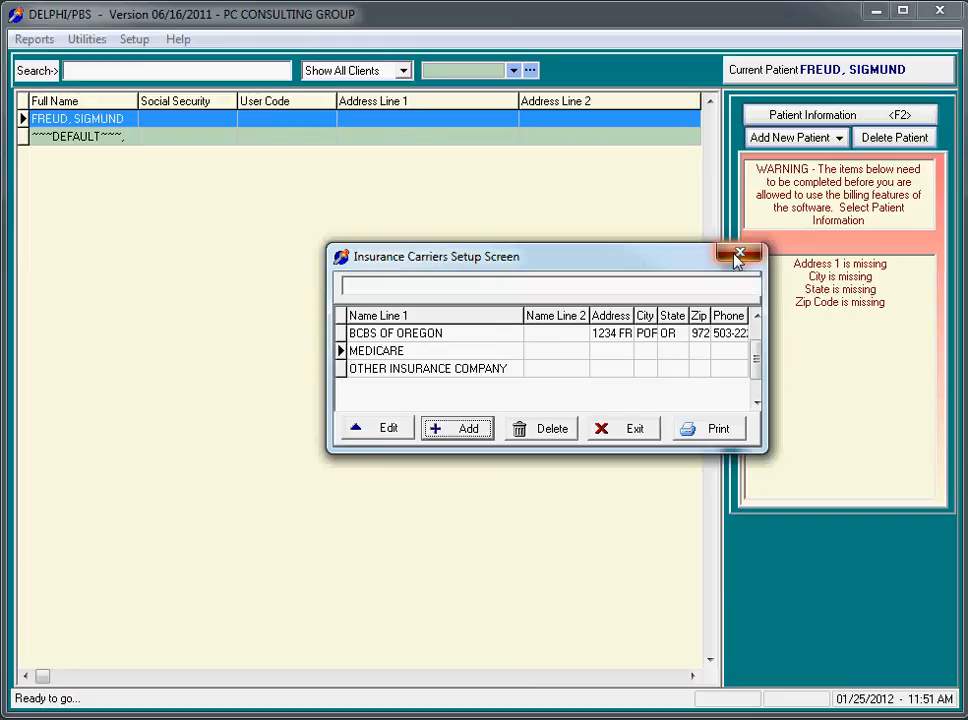
- Close the carriers list and go to the practice Setup options for the default client
left_click(740, 256)
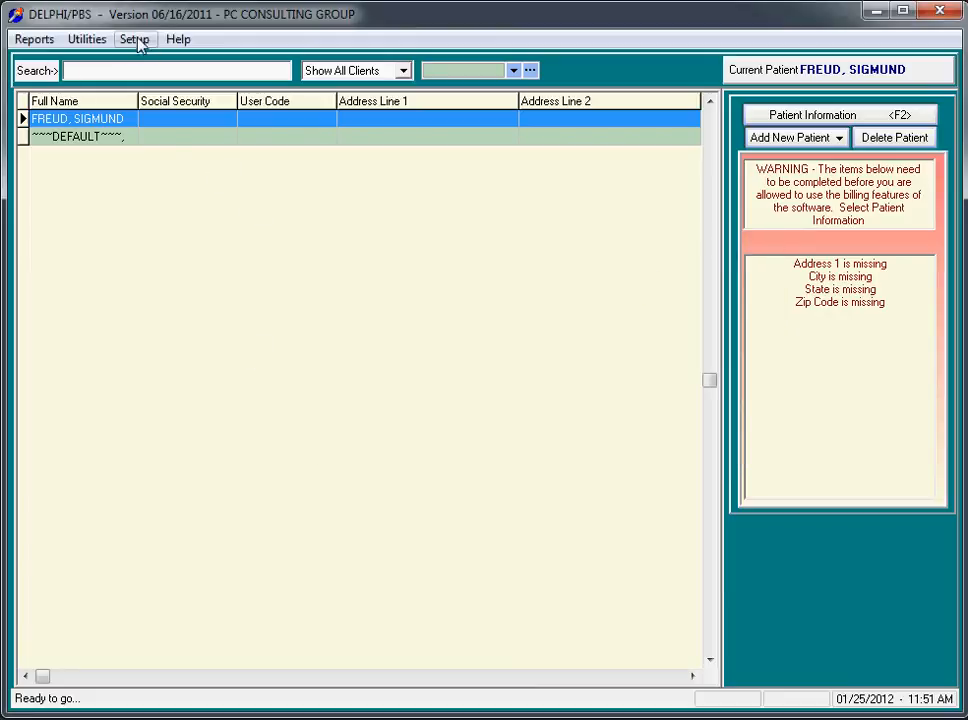
left_click(134, 40)
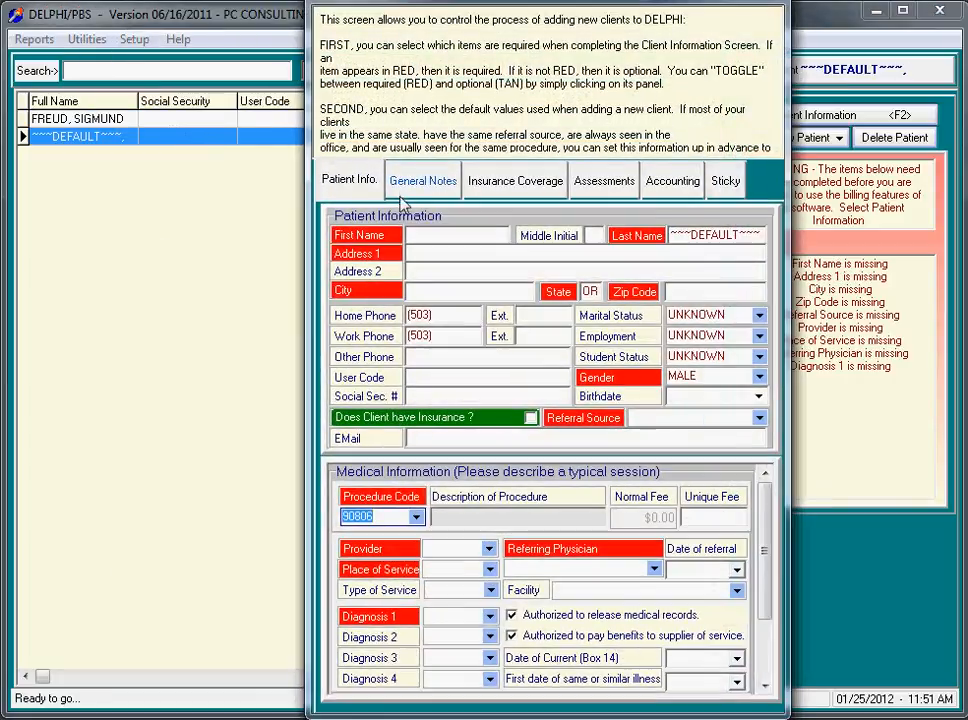
mouse_move(460, 356)
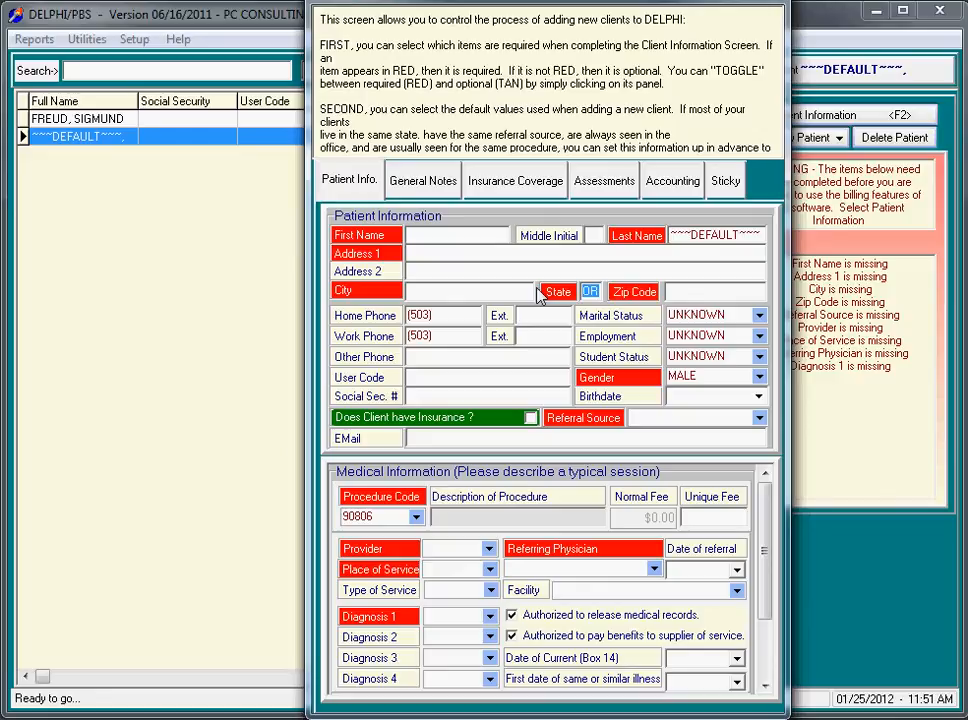
mouse_move(536, 292)
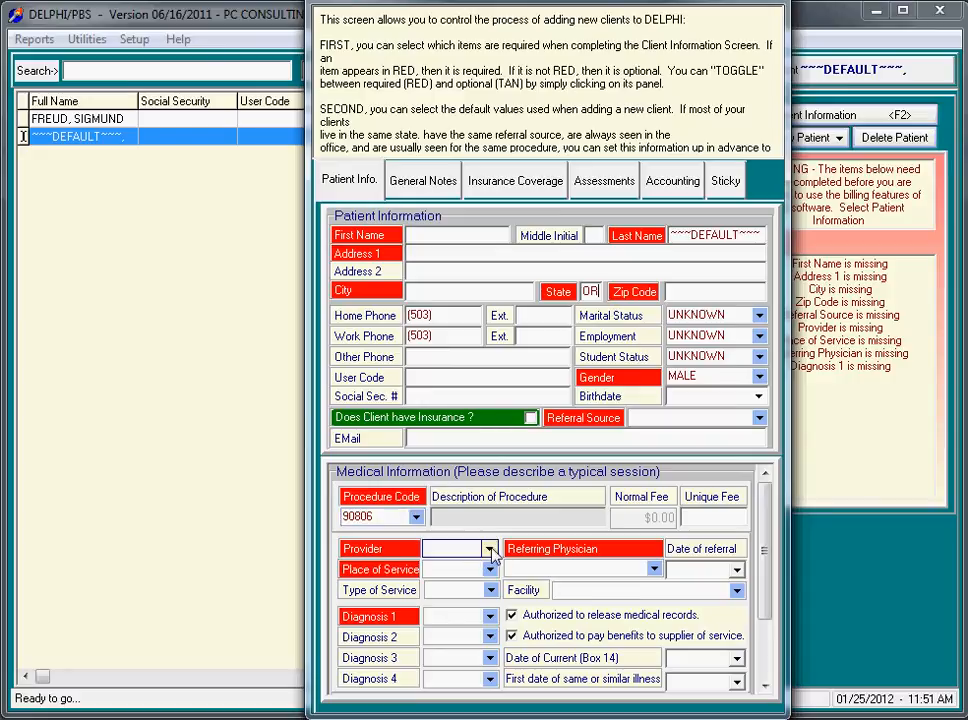
- Set the default client's provider to WSP and place of service to 11 OFFICE
left_click(488, 548)
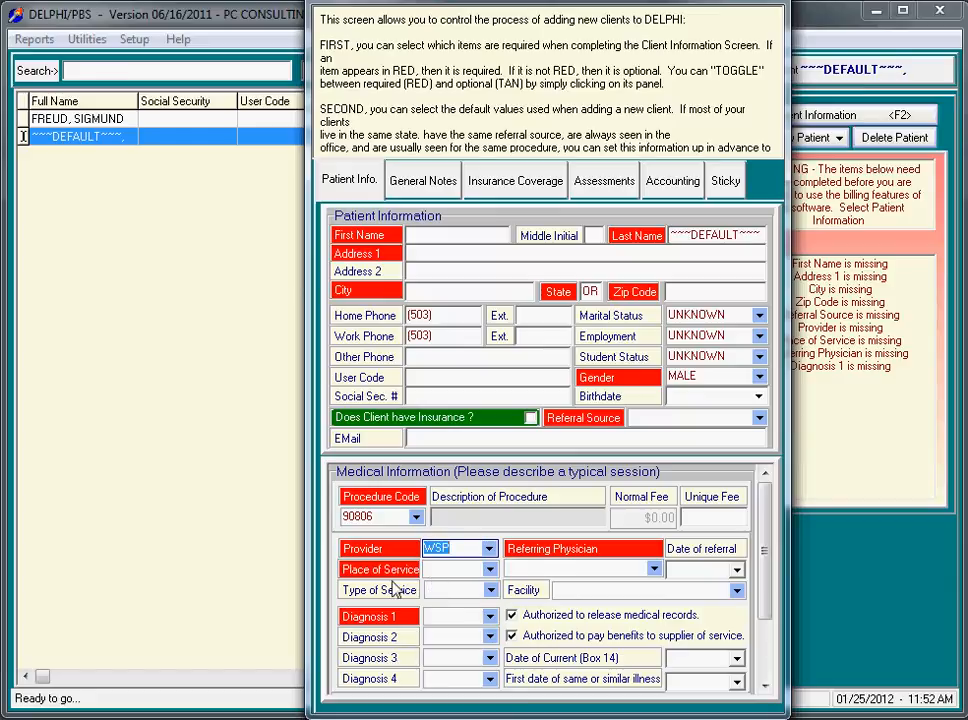
left_click(488, 568)
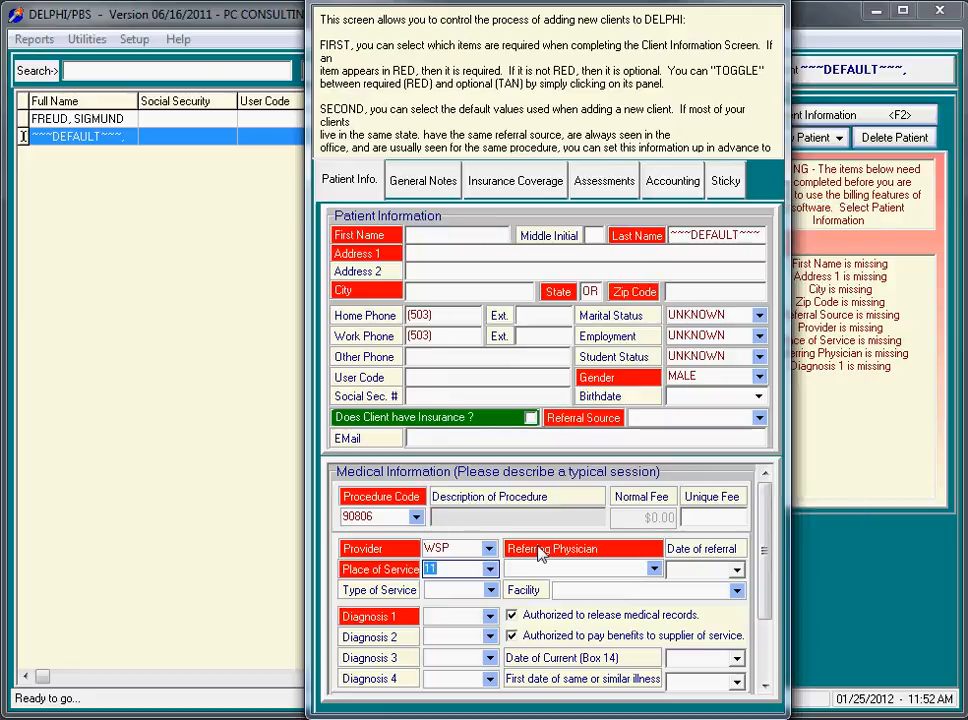
left_click(488, 568)
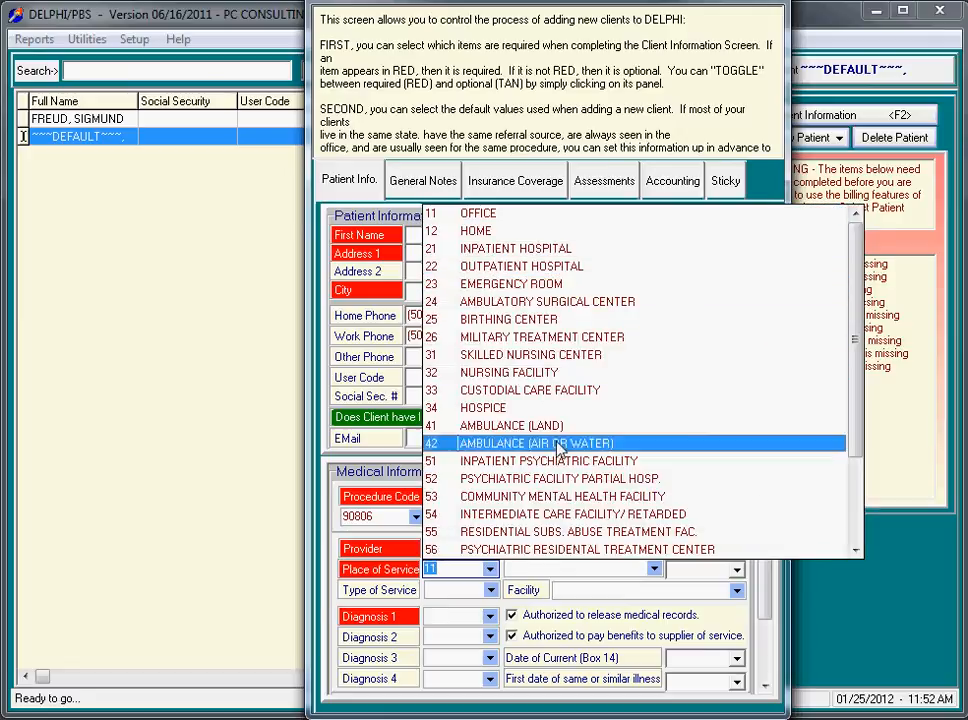
left_click(516, 248)
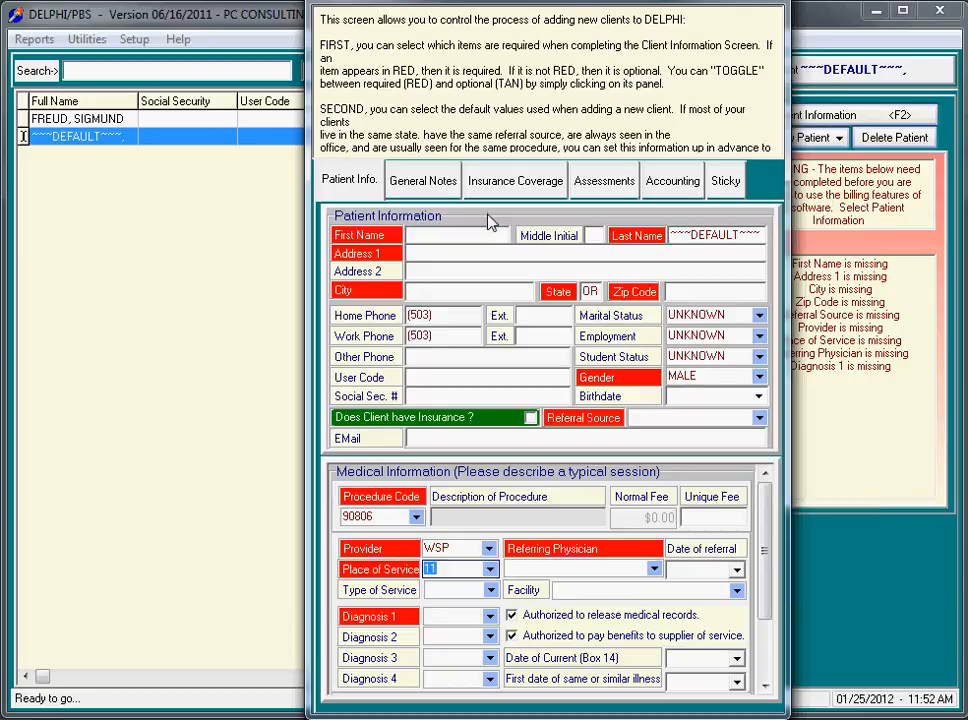
mouse_move(436, 334)
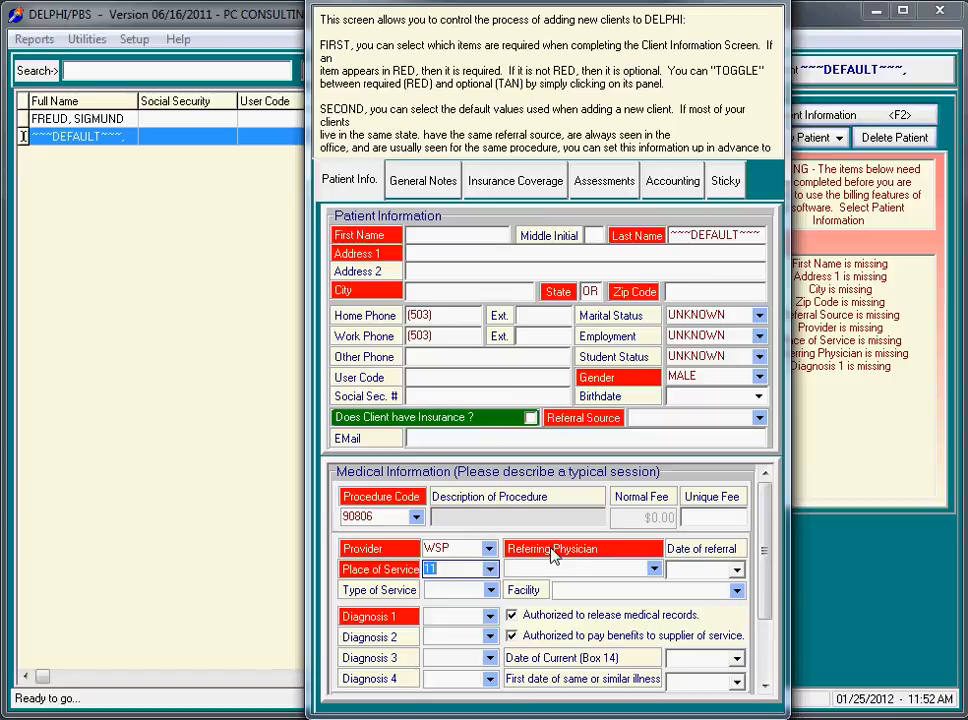
mouse_move(538, 538)
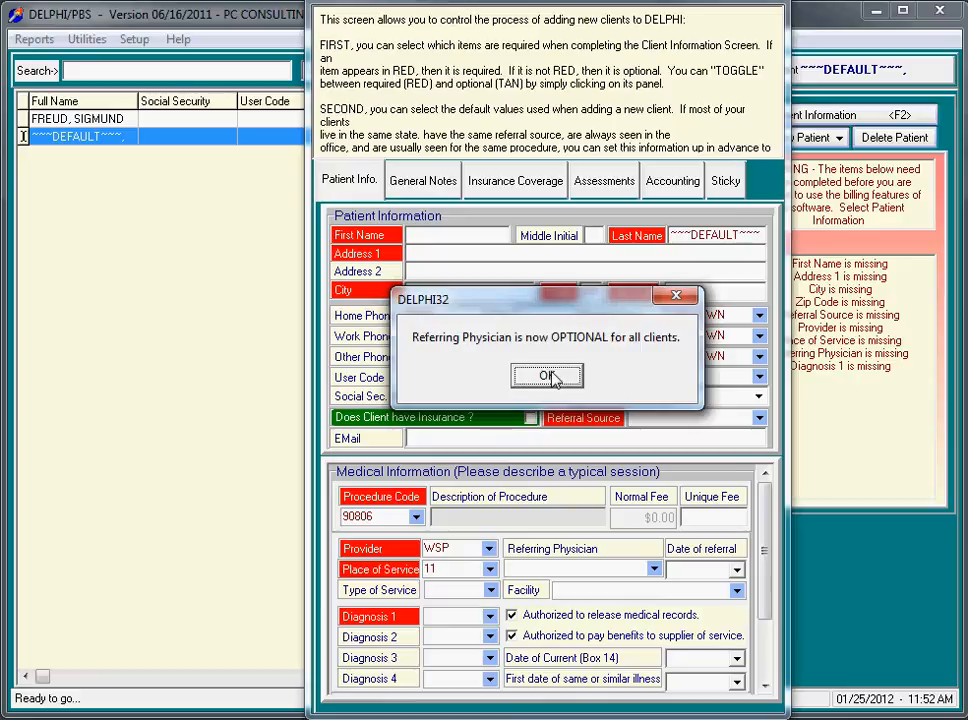
- Acknowledge Referring Physician toggled optional, then back to required for all clients
left_click(548, 376)
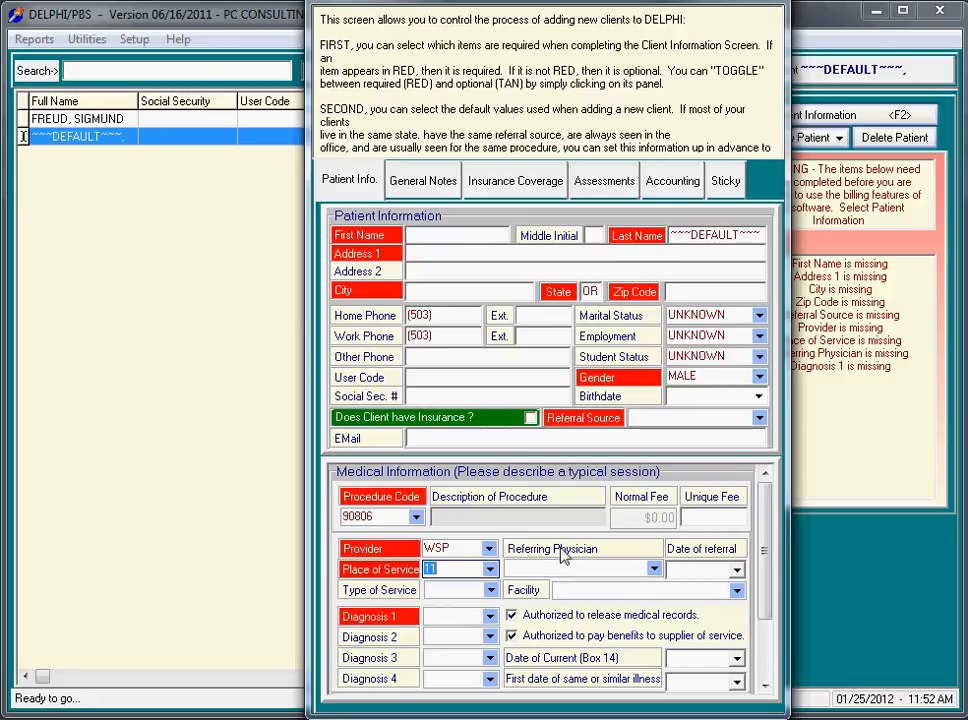
mouse_move(512, 590)
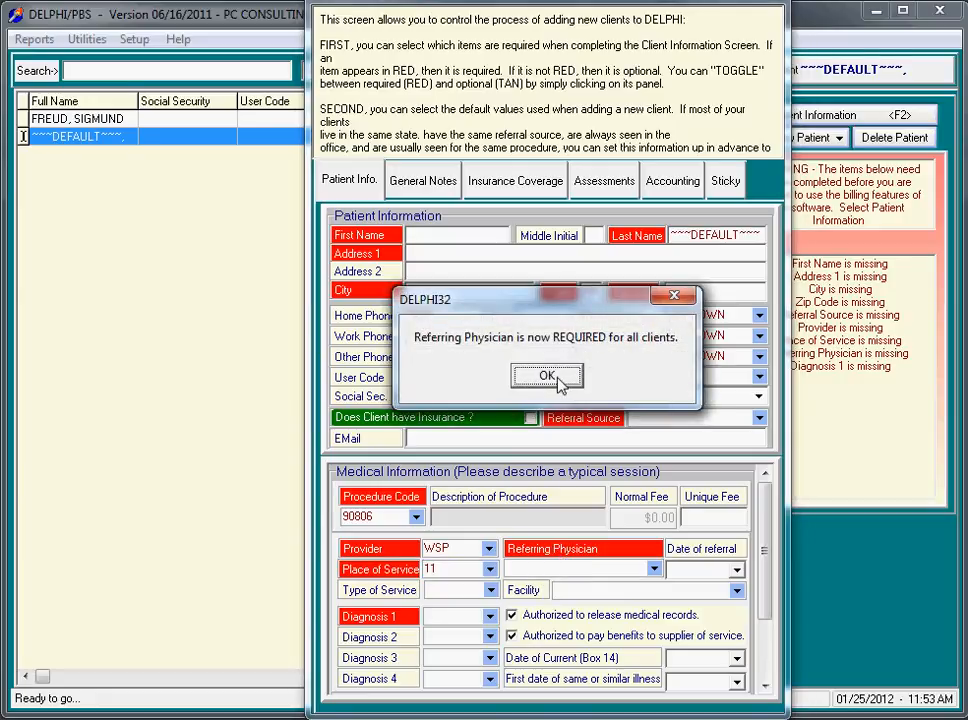
left_click(546, 376)
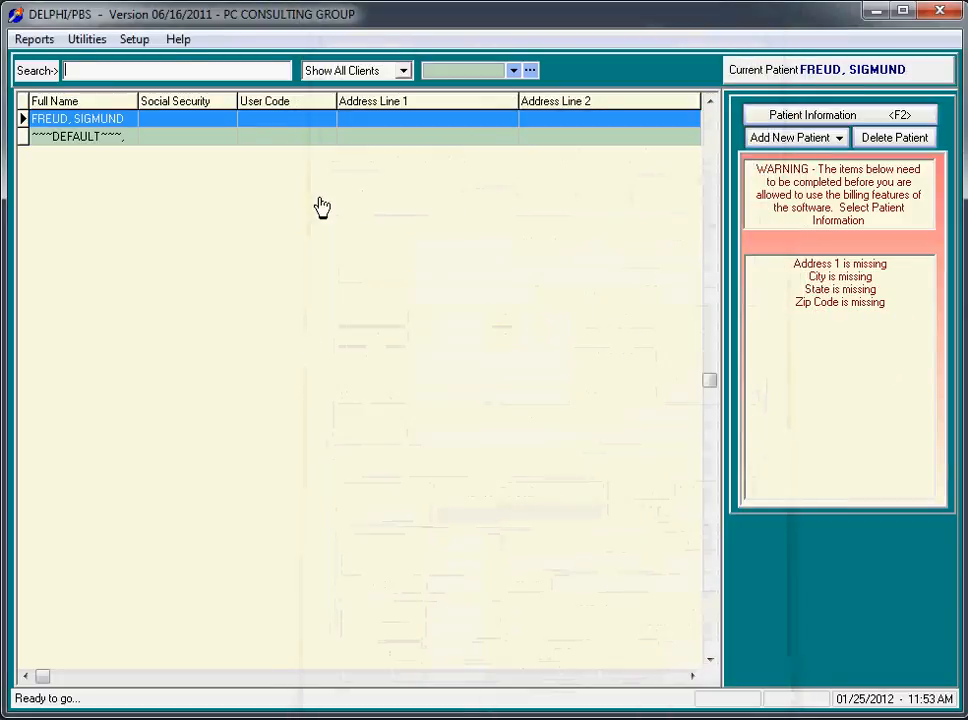
- Reopen Default Client and change the home and work phone area codes from 503 to 415
left_click(134, 38)
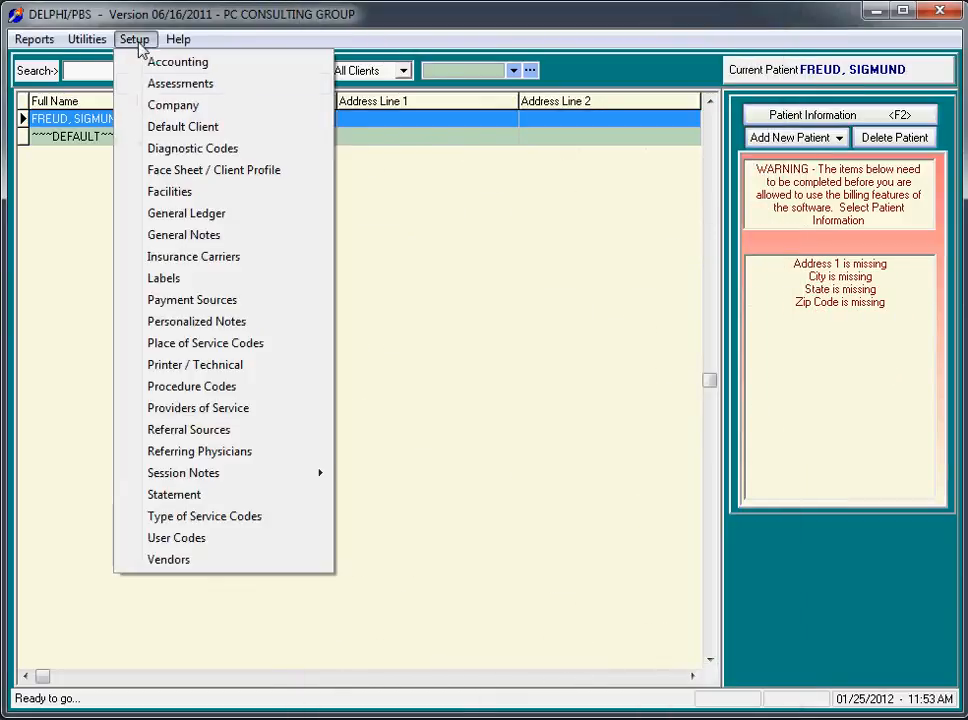
mouse_move(196, 408)
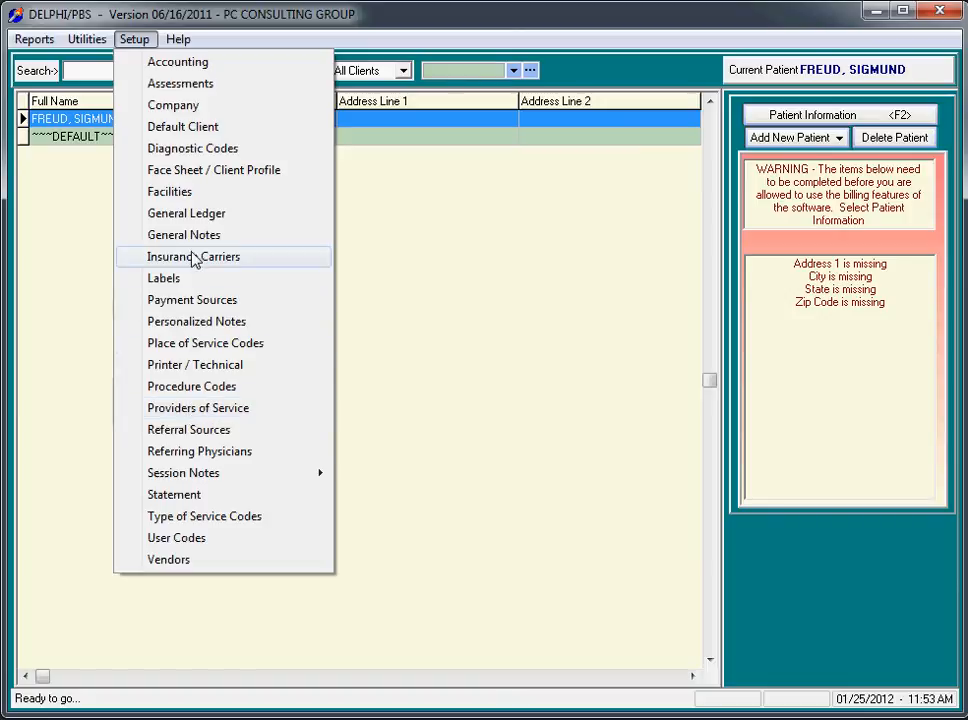
mouse_move(184, 126)
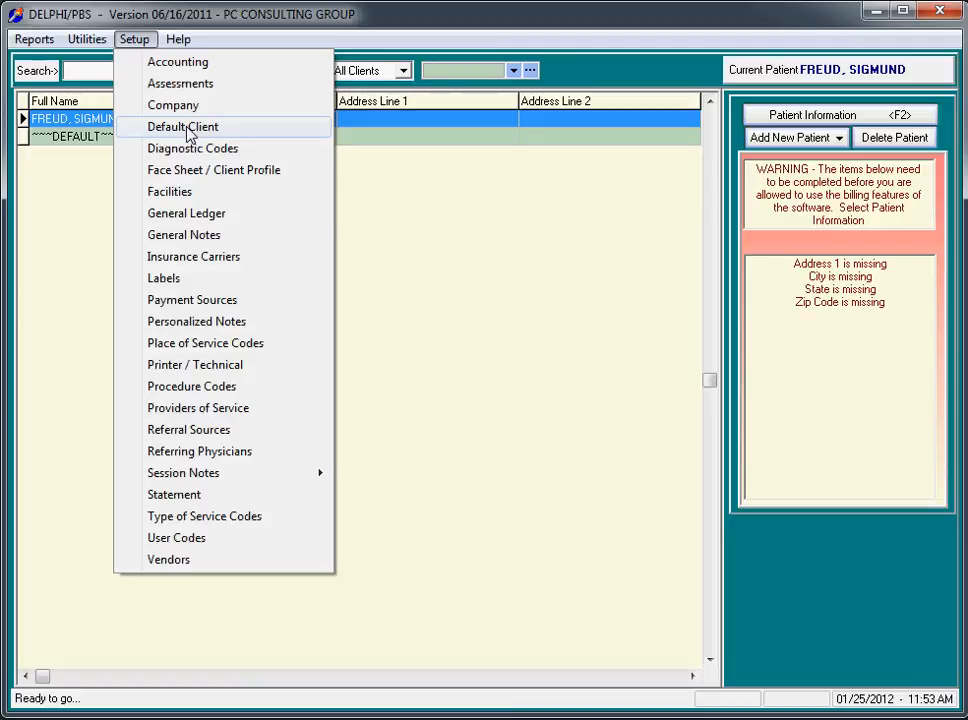
left_click(182, 126)
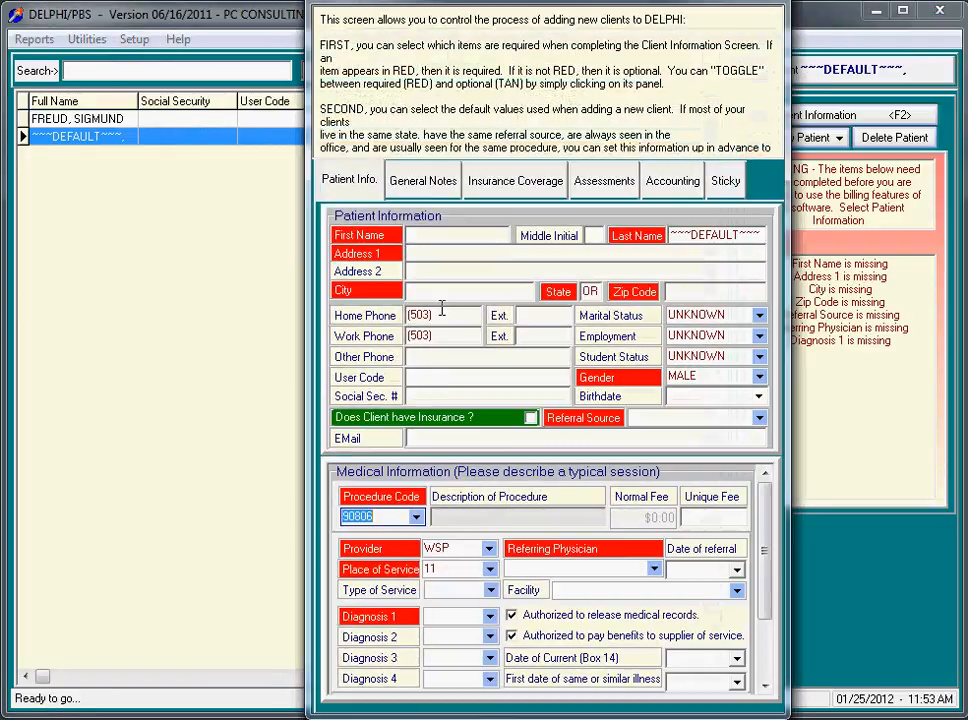
left_click(440, 314)
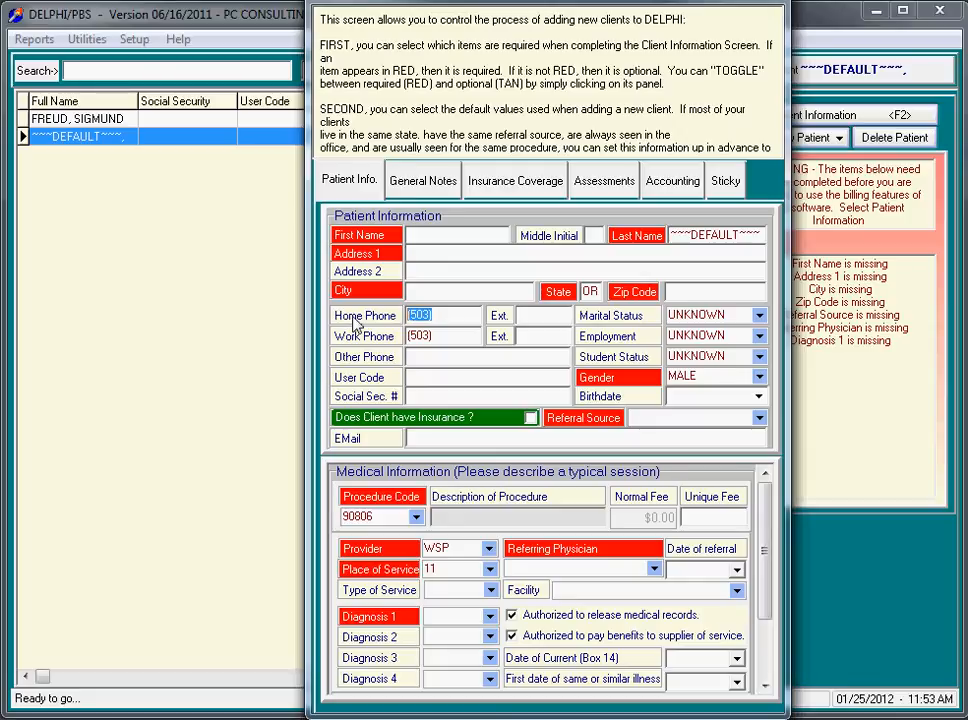
type("415")
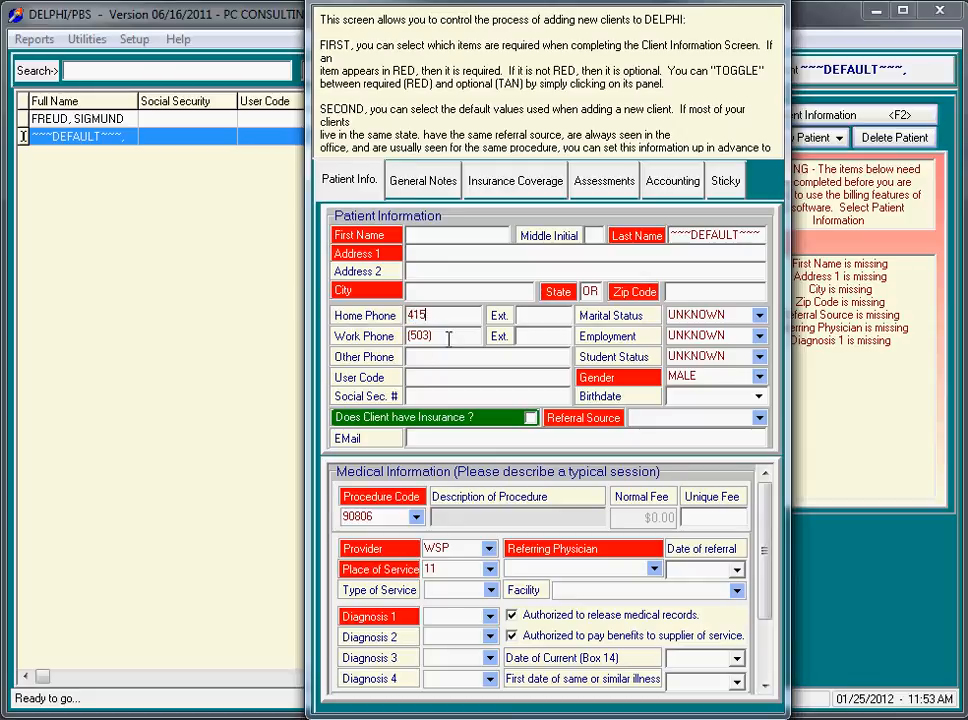
type("415")
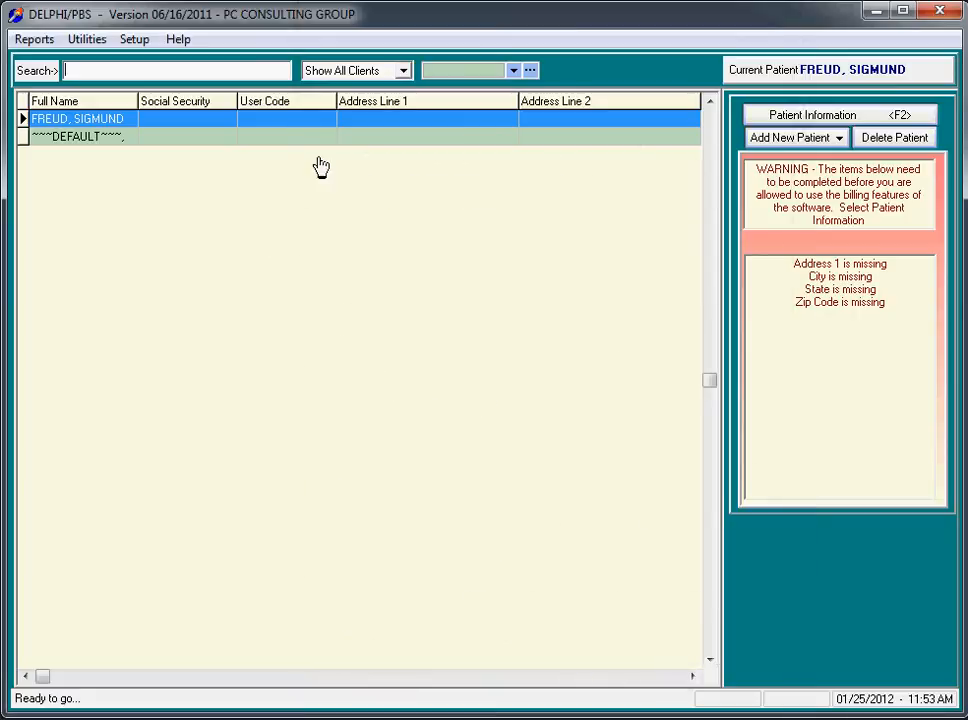
- Start a new client via Add New Patient and check the pre-filled defaults (415, 90806, WSP, 11)
left_click(792, 136)
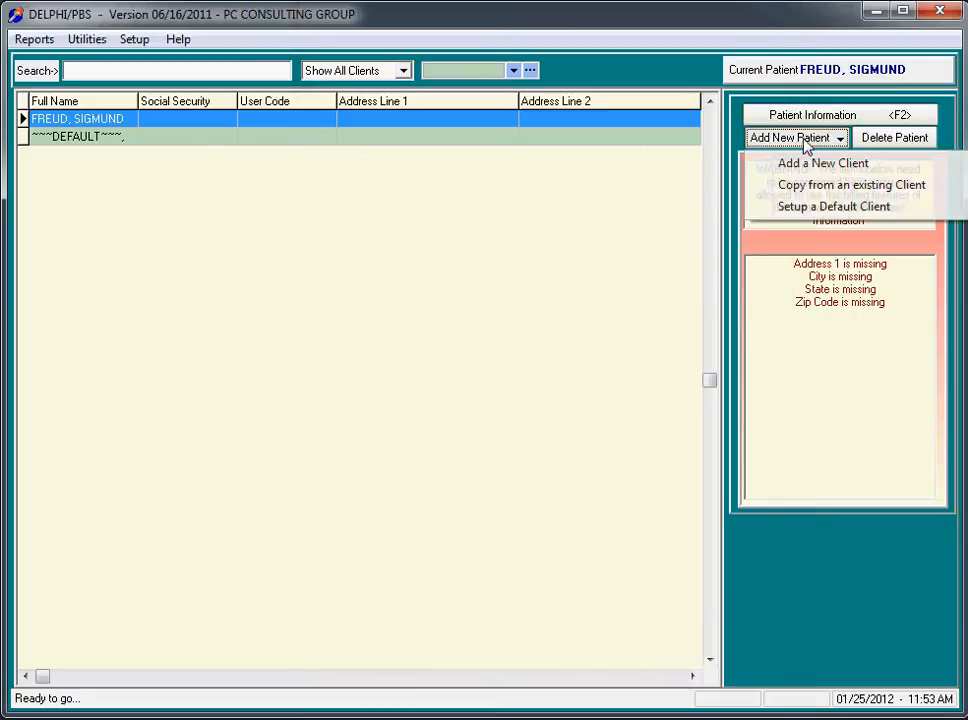
left_click(822, 162)
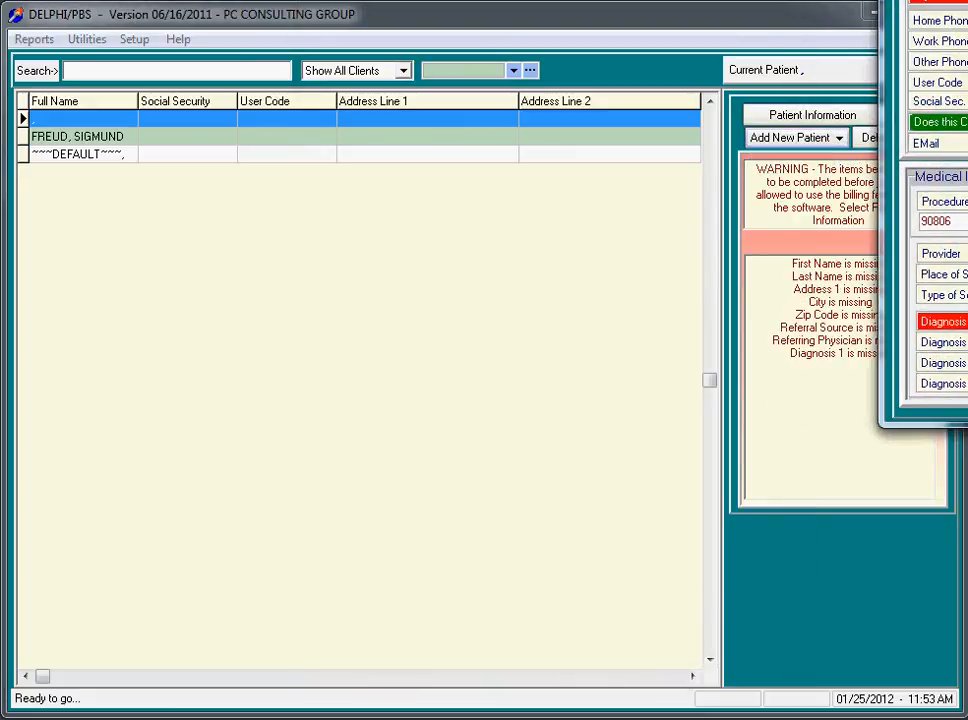
left_click(788, 136)
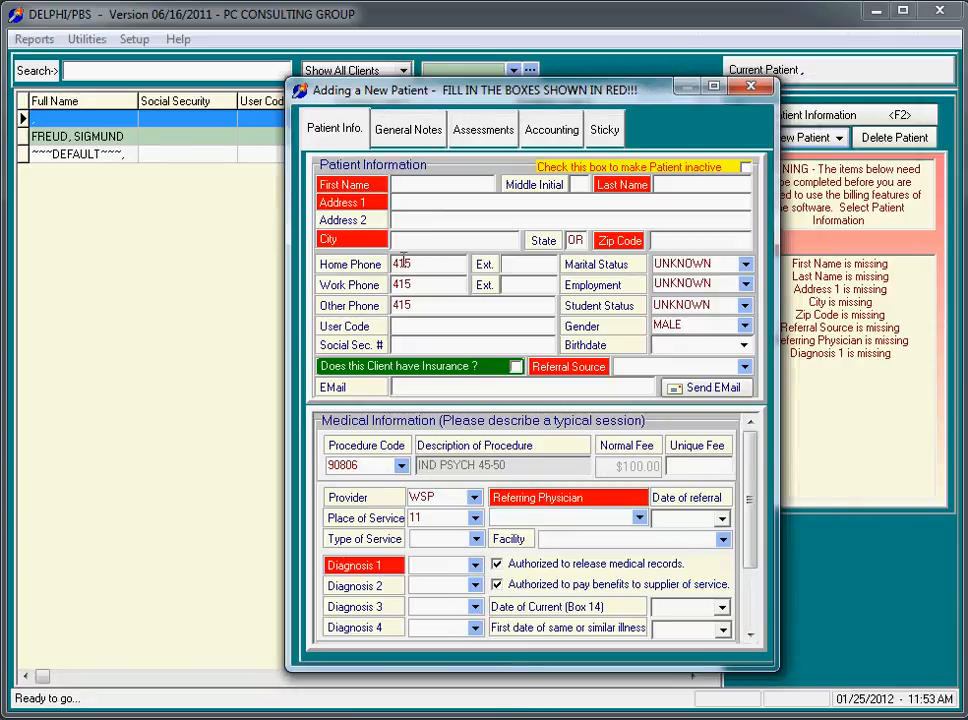
mouse_move(416, 304)
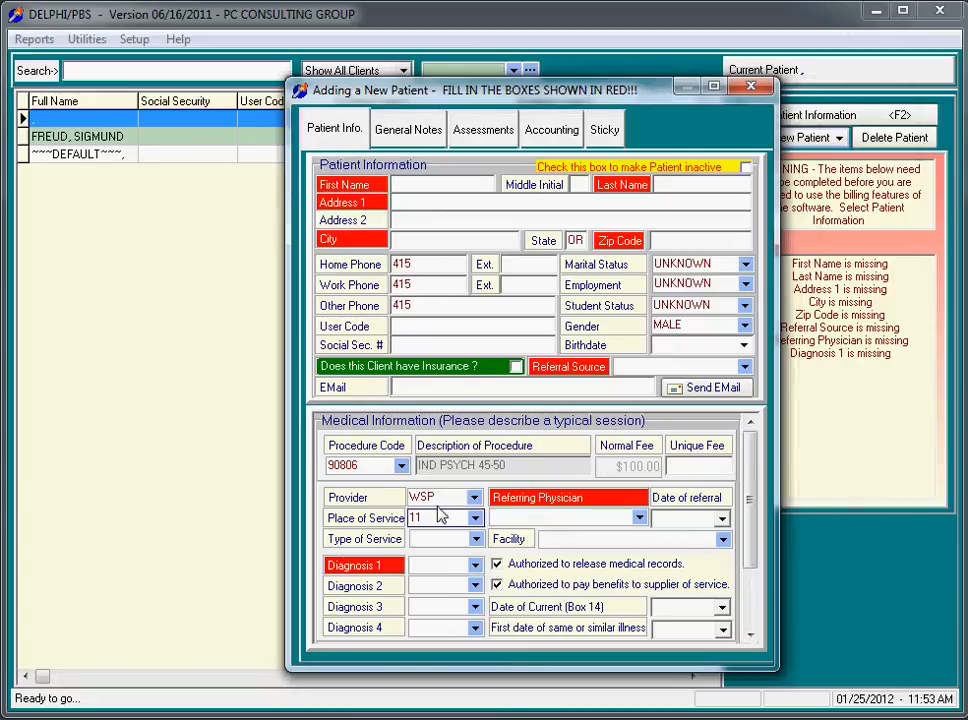
left_click(436, 496)
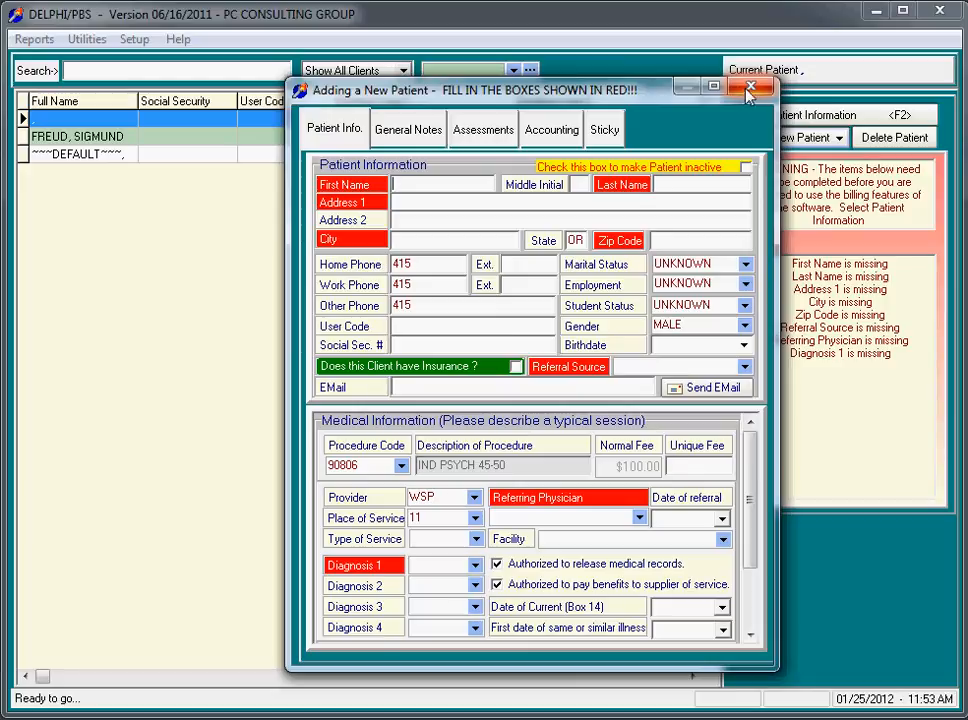
mouse_move(756, 88)
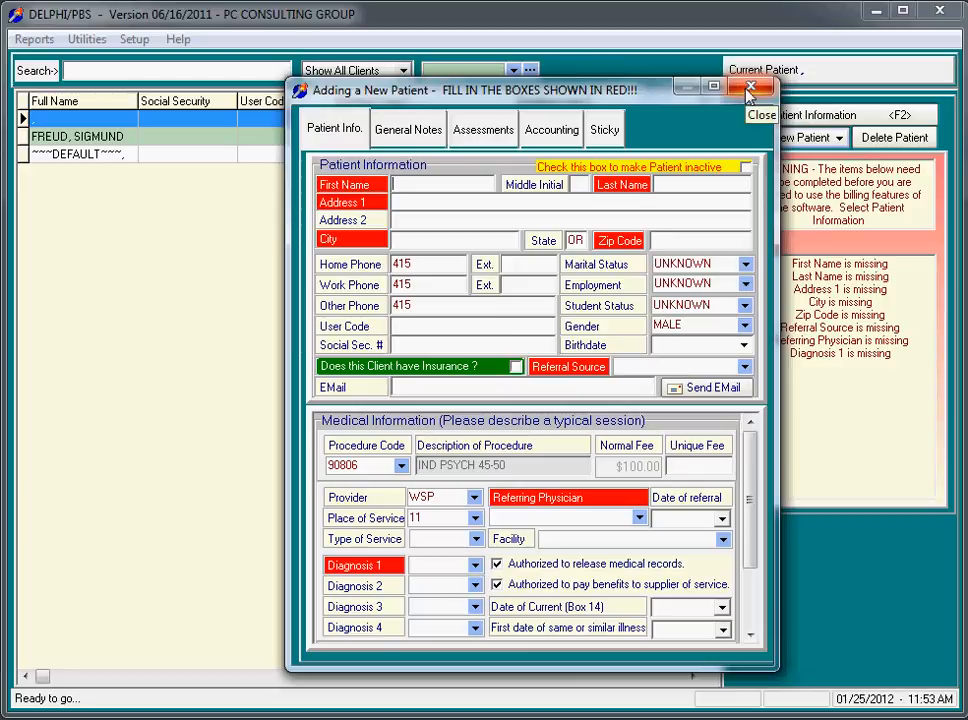